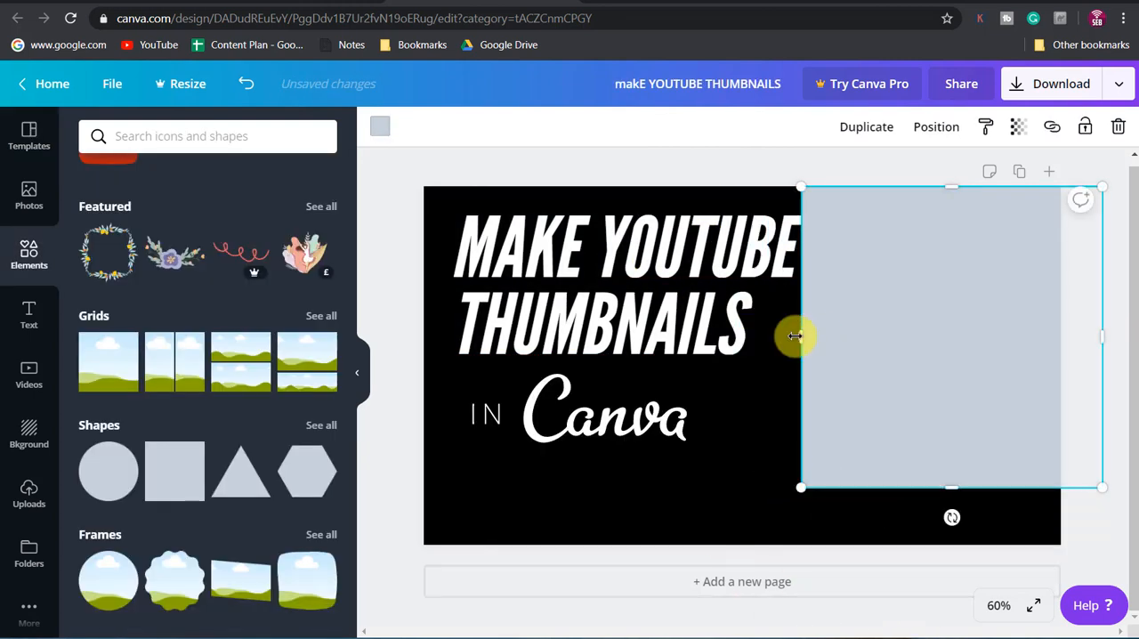
- Preview the finished thumbnail example and return to the Canva home dashboard
{"action": "left_click_drag", "start_coordinate": [1103, 488], "coordinate": [1082, 525]}
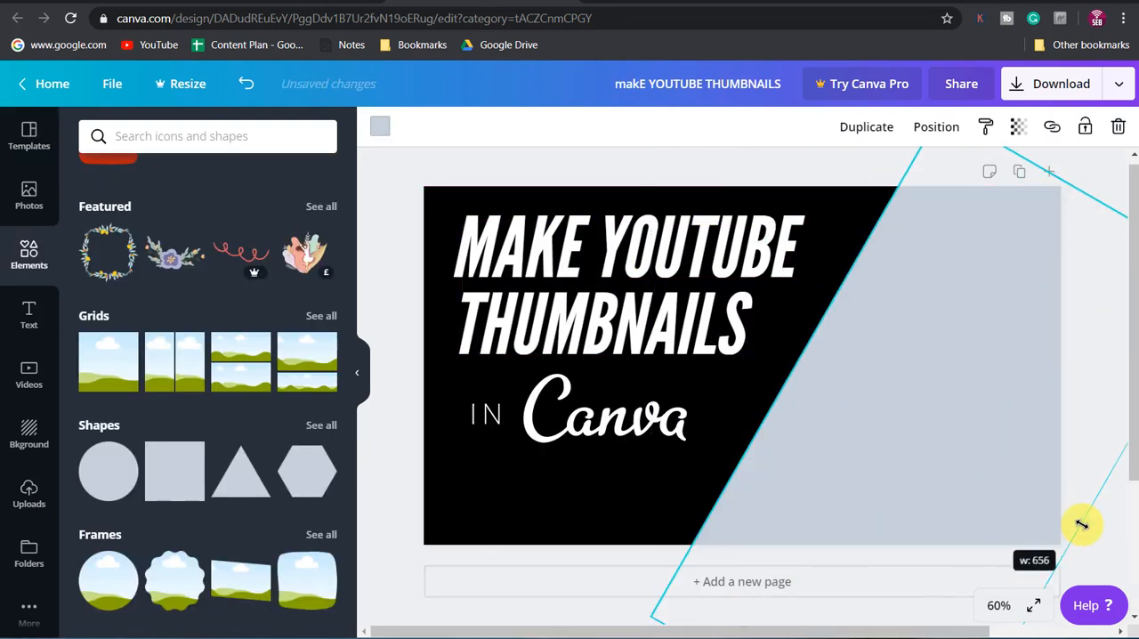
{"action": "left_click", "coordinate": [185, 211]}
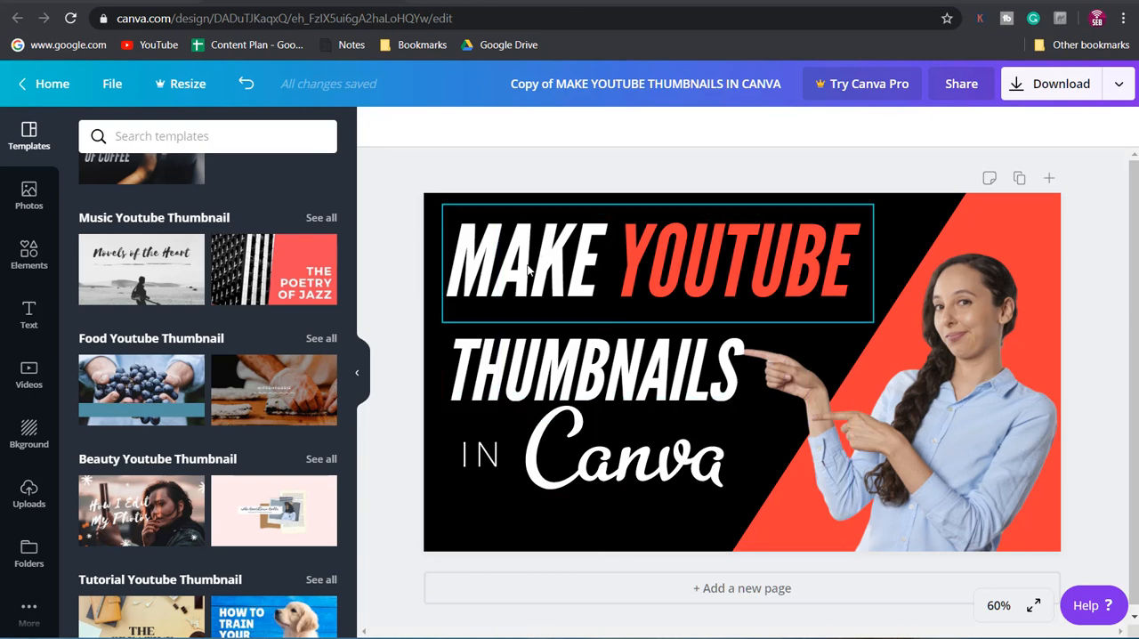
{"action": "left_click", "coordinate": [594, 392]}
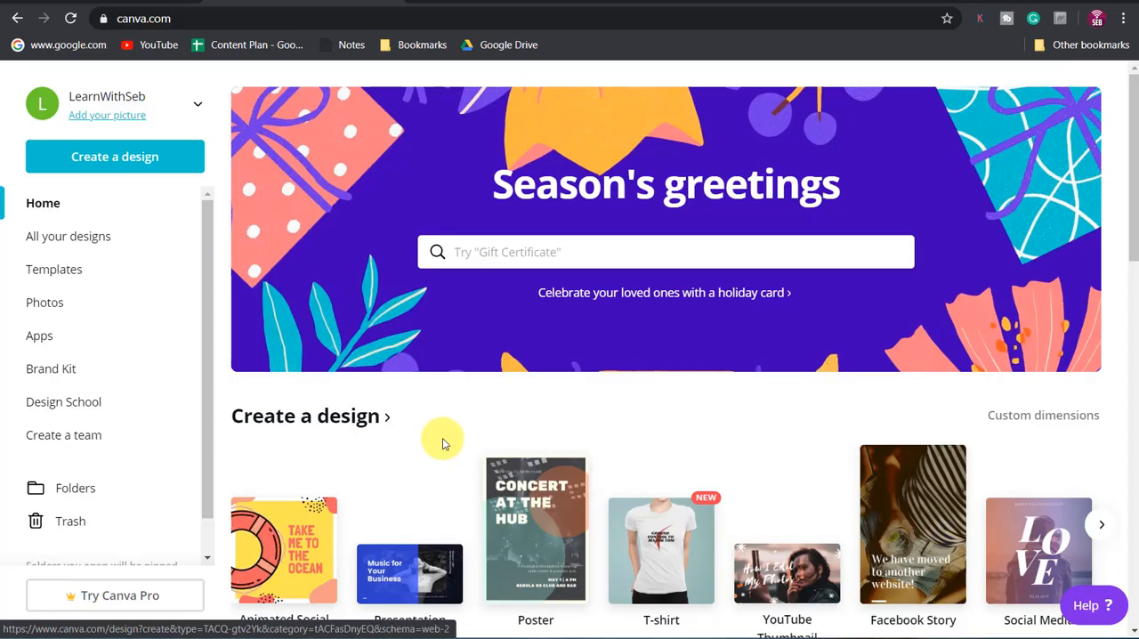
{"action": "mouse_move", "coordinate": [748, 413]}
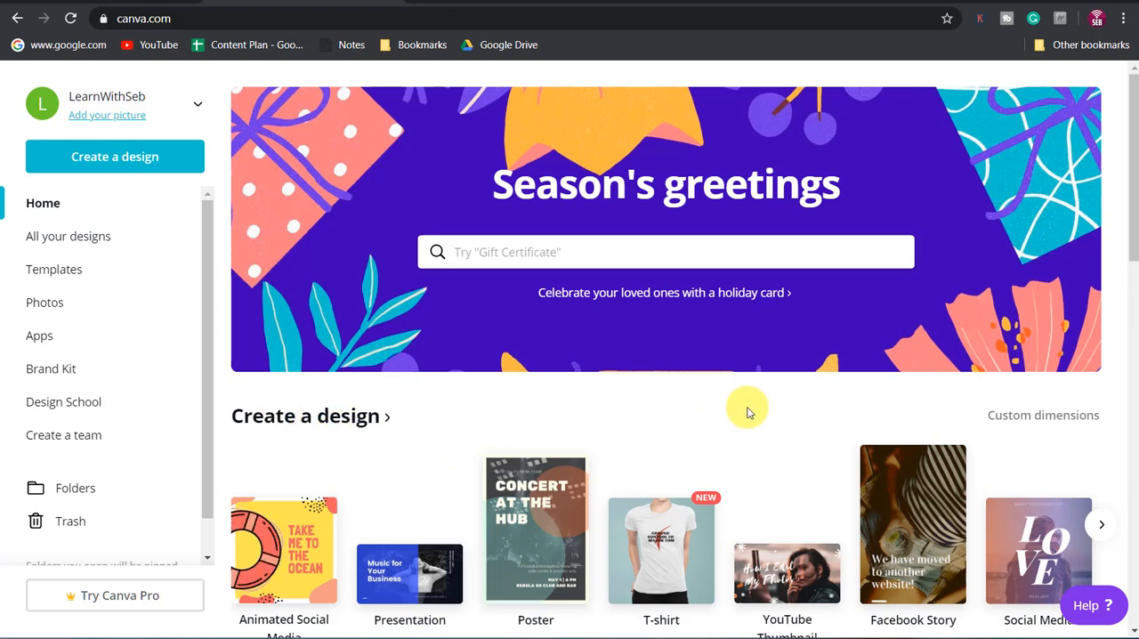
- Create a YouTube Thumbnail design and apply the Making the Perfect Cup of Coffee template
{"action": "scroll", "scroll_direction": "down", "scroll_amount": 3}
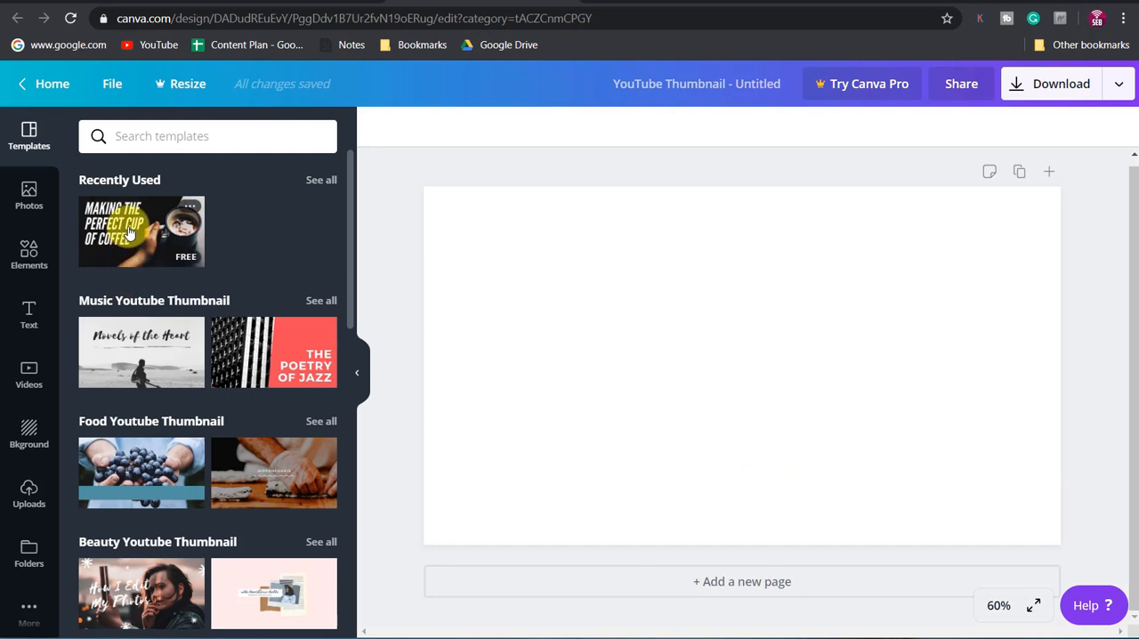
{"action": "mouse_move", "coordinate": [247, 292]}
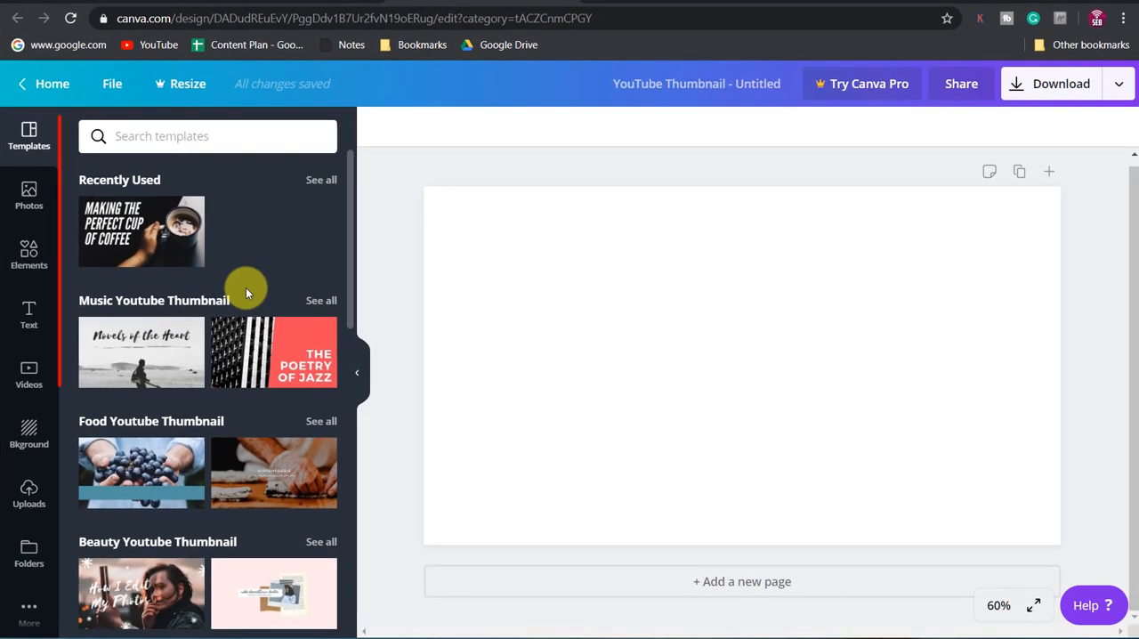
{"action": "scroll", "scroll_direction": "down", "scroll_amount": 3}
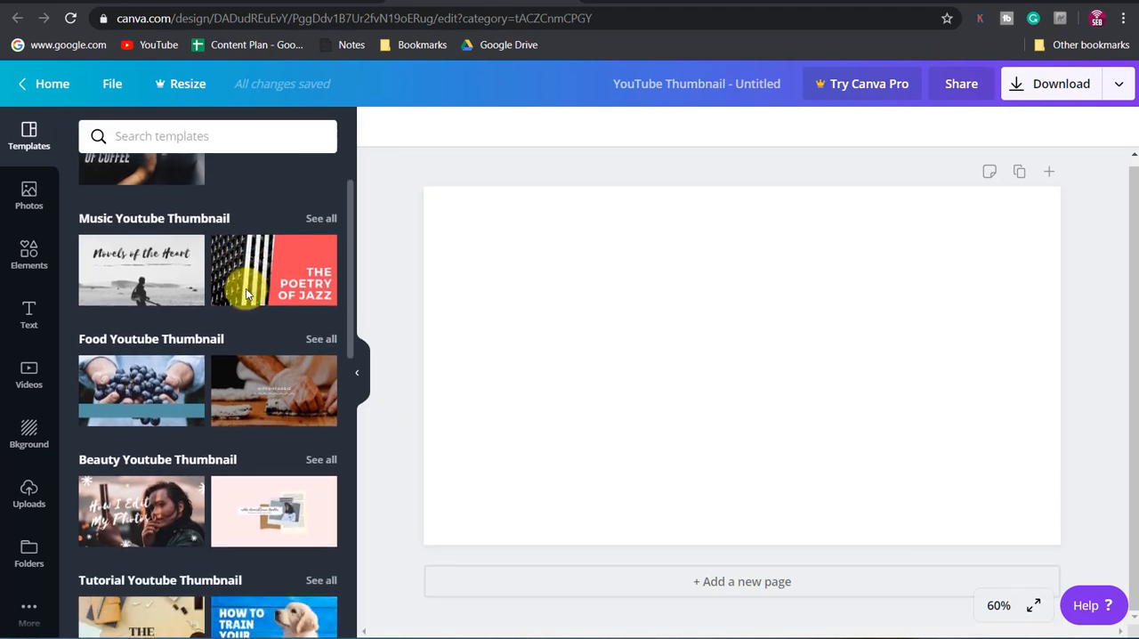
{"action": "scroll", "scroll_direction": "down", "scroll_amount": 3}
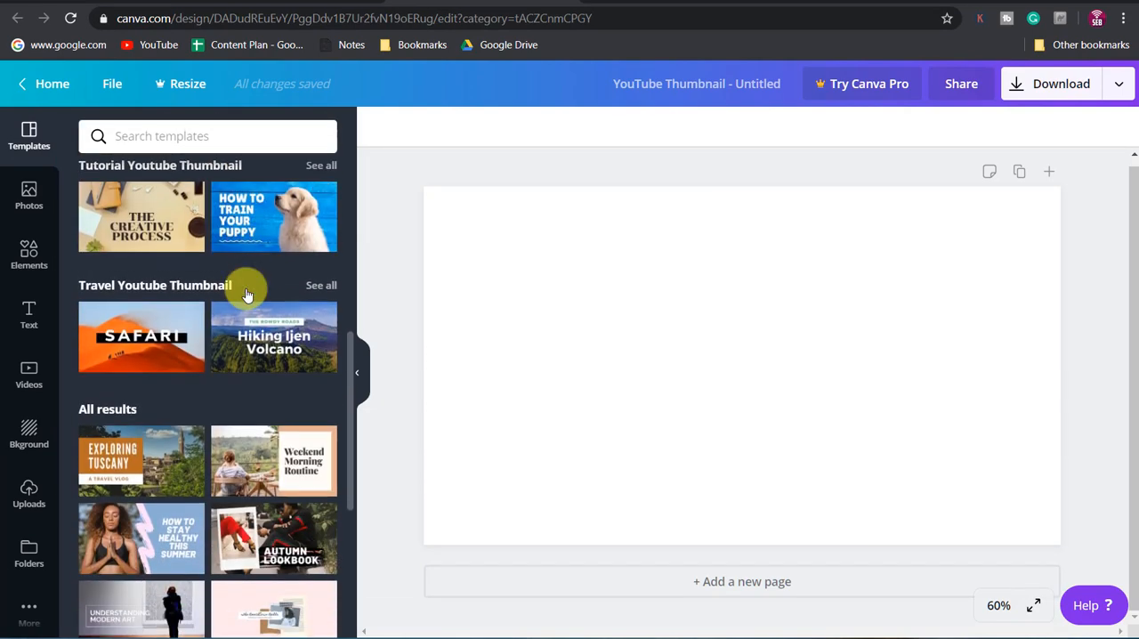
{"action": "scroll", "scroll_direction": "down", "scroll_amount": 3}
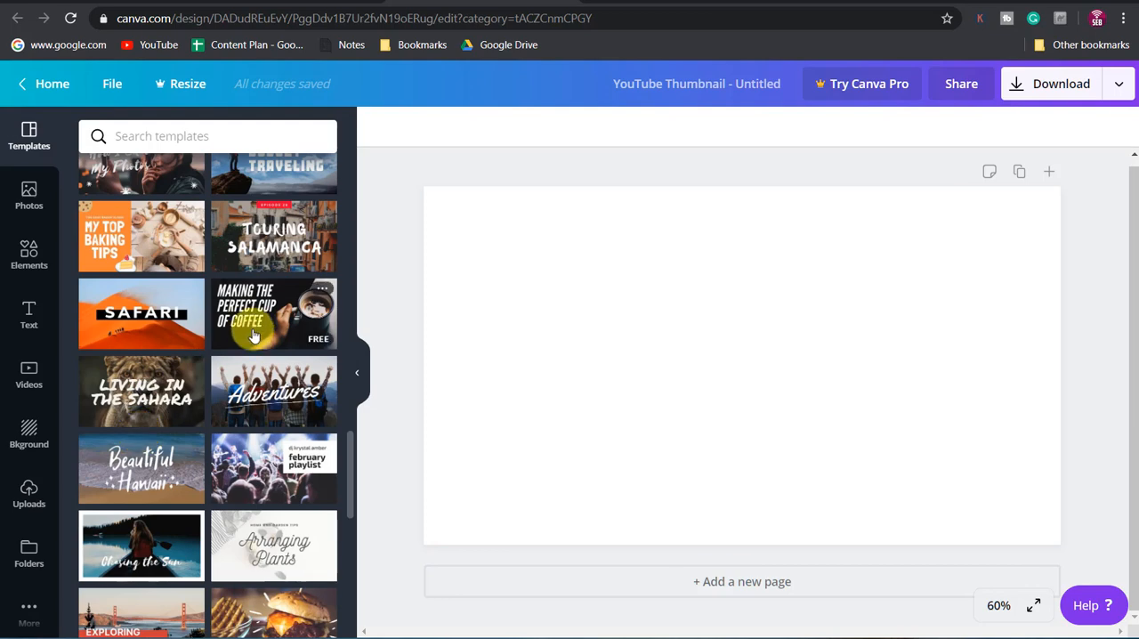
{"action": "left_click", "coordinate": [274, 313]}
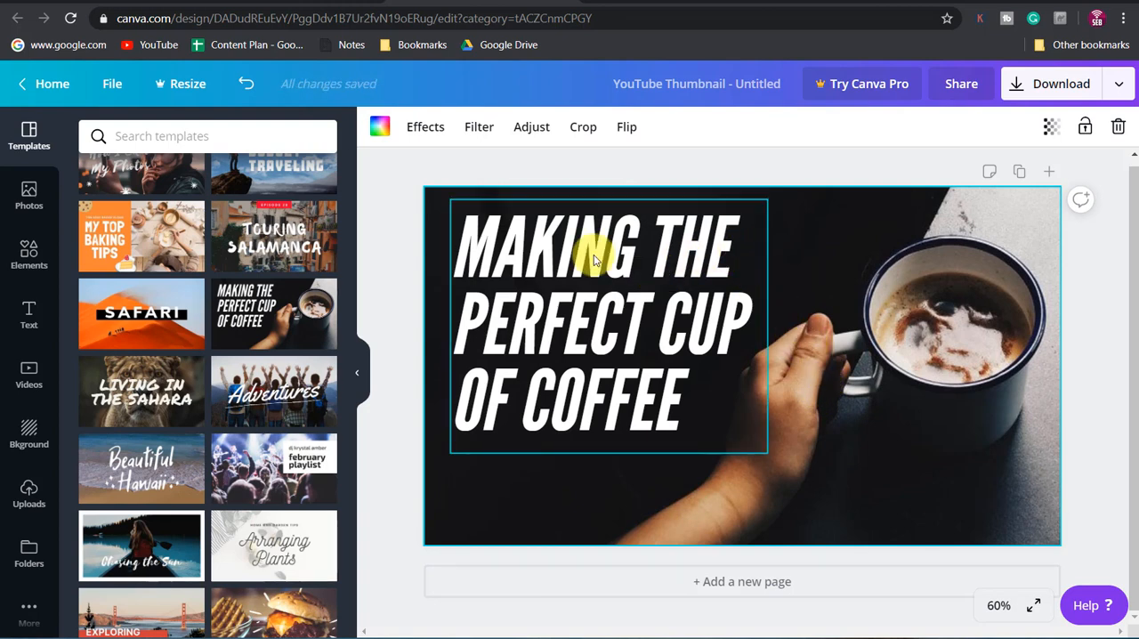
- Replace the coffee headline with the text MAKE YOUTUBE THUMBNAILS
{"action": "left_click", "coordinate": [597, 258]}
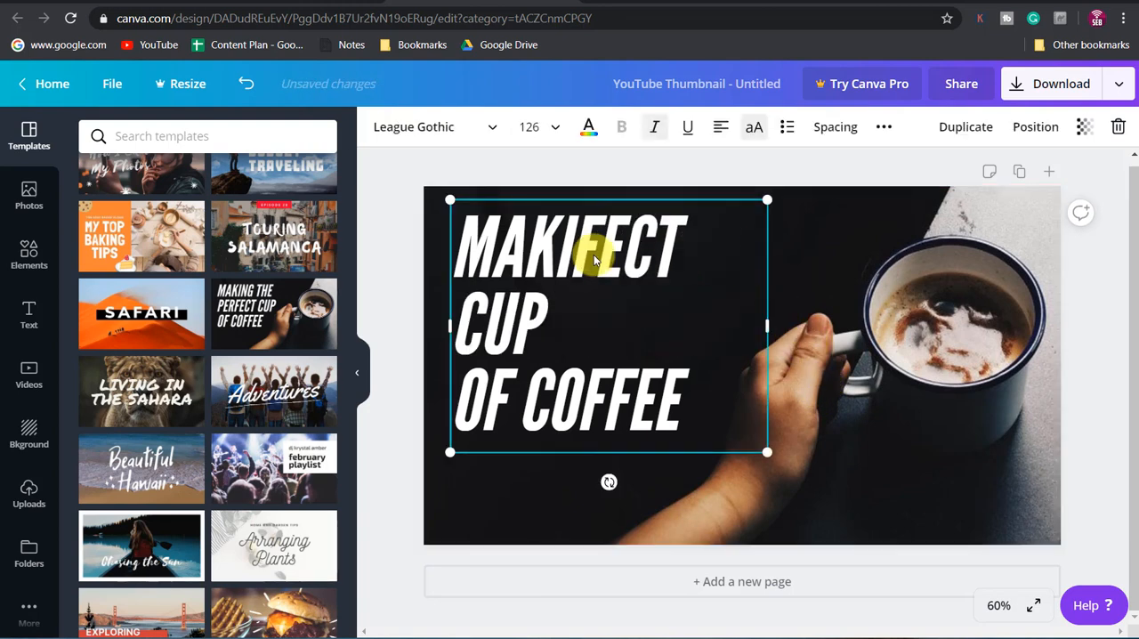
{"action": "type", "text": "MAKE YOUTUBE THUMBNAI"}
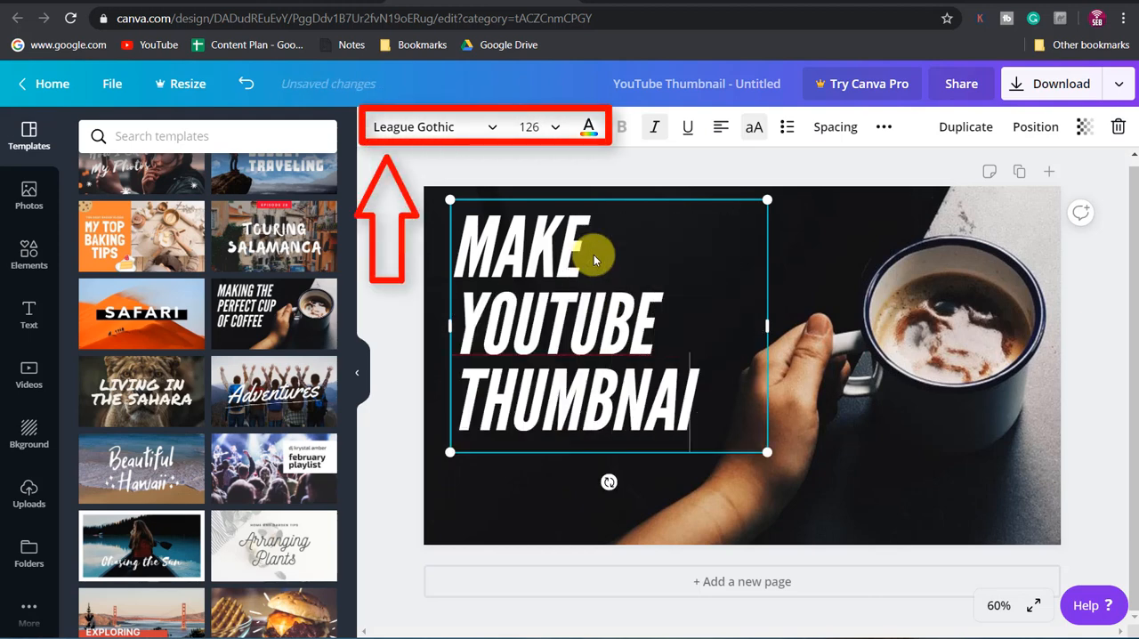
{"action": "type", "text": "LS"}
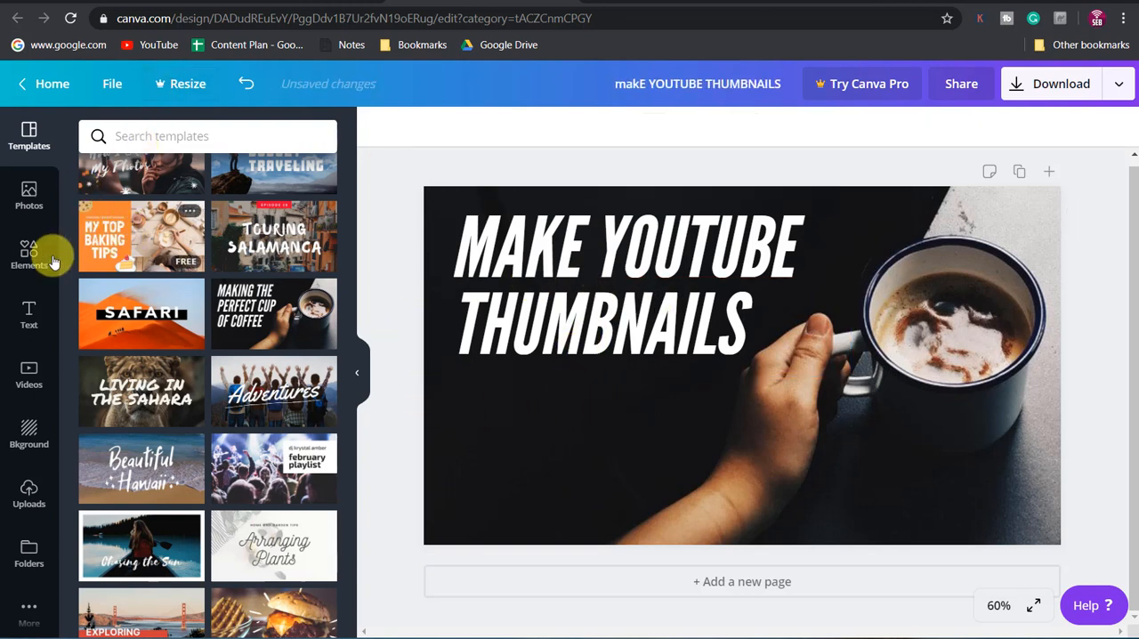
- Search Elements for 'canva', place the Made in Canva badge under the headline and reword it to IN Canva
{"action": "left_click", "coordinate": [28, 256]}
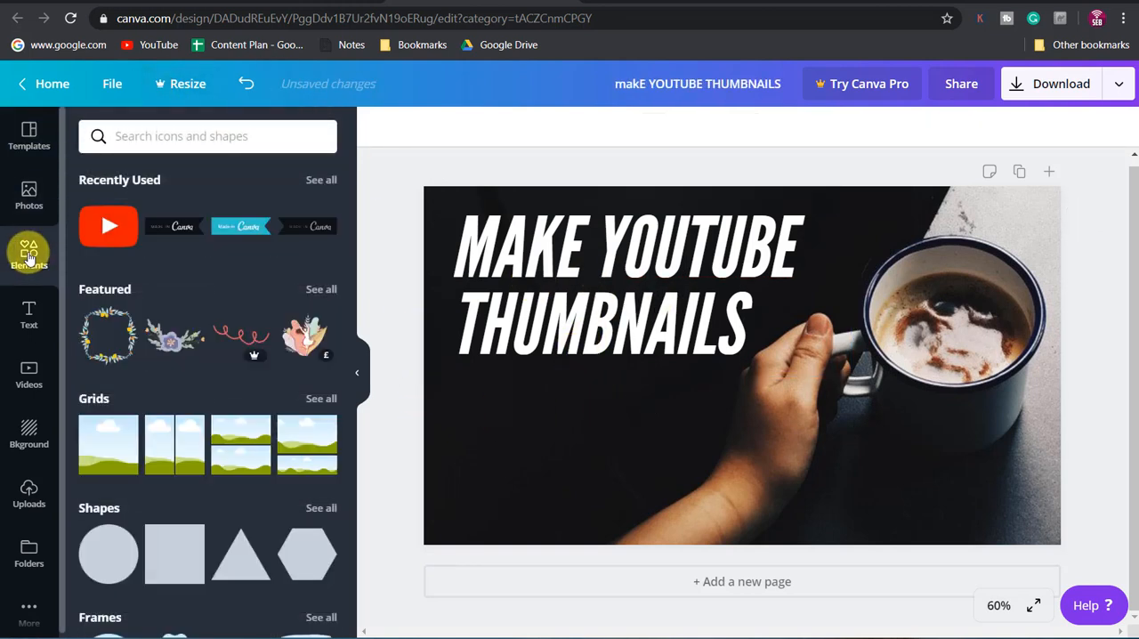
{"action": "left_click", "coordinate": [207, 135]}
{"action": "type", "text": "canva"}
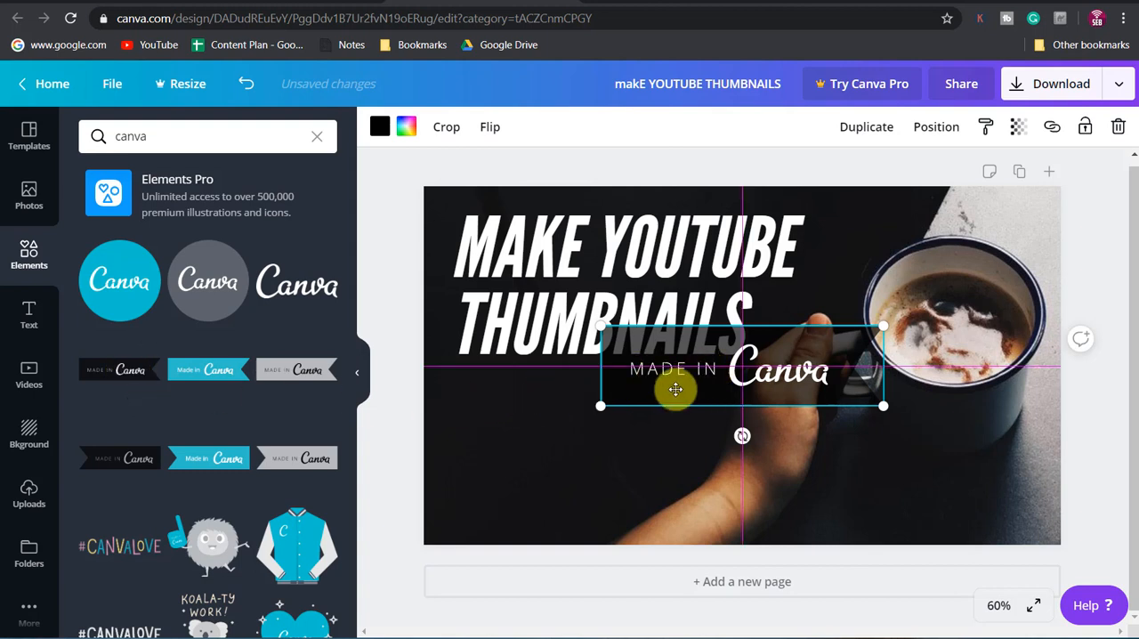
{"action": "left_click_drag", "start_coordinate": [676, 389], "coordinate": [566, 411]}
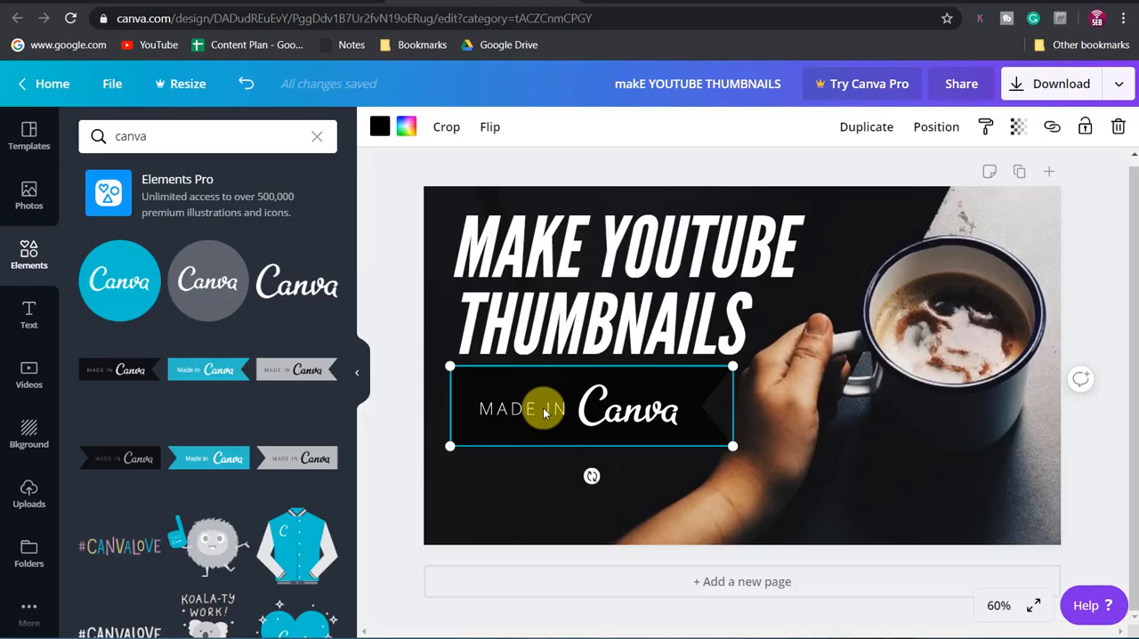
{"action": "left_click", "coordinate": [445, 127]}
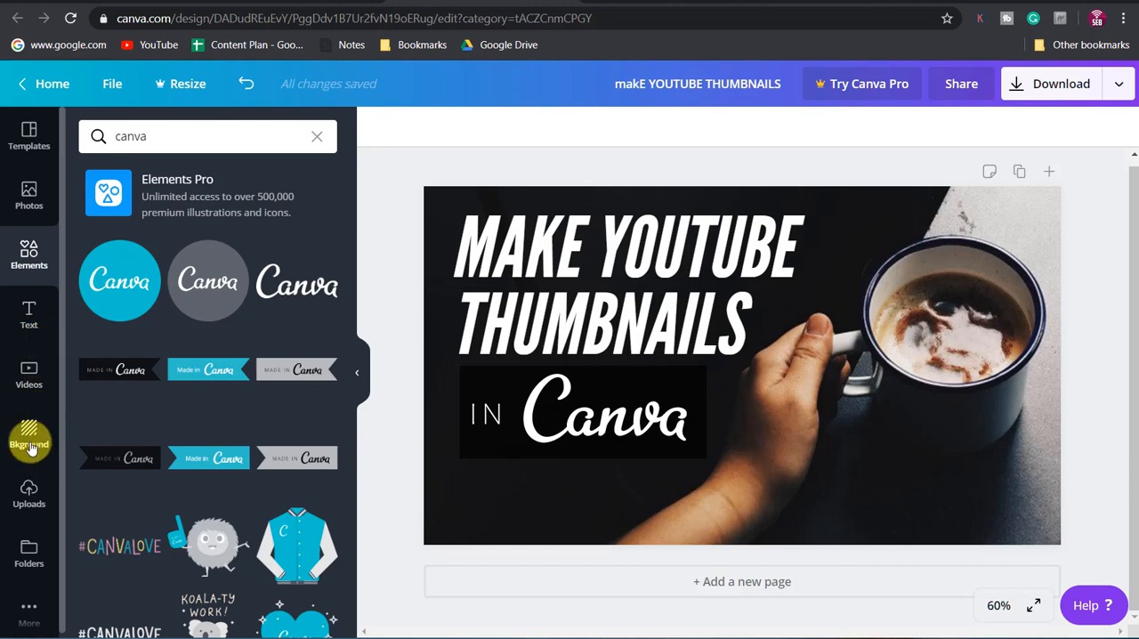
- Set the page background to solid black in place of the coffee photo
{"action": "left_click", "coordinate": [28, 436]}
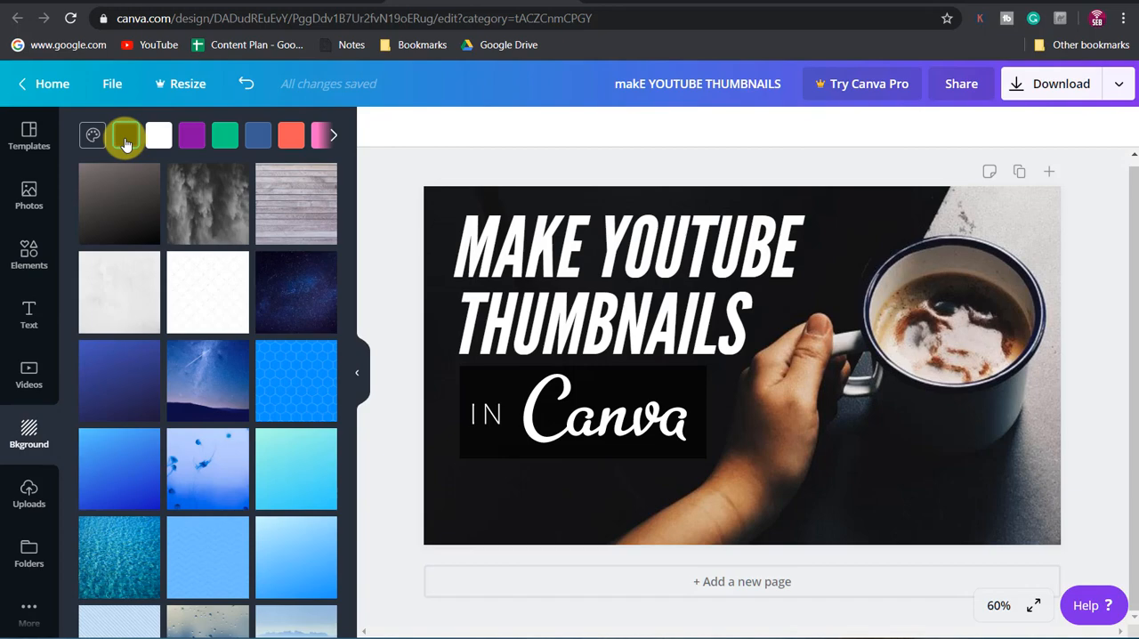
{"action": "left_click", "coordinate": [124, 136]}
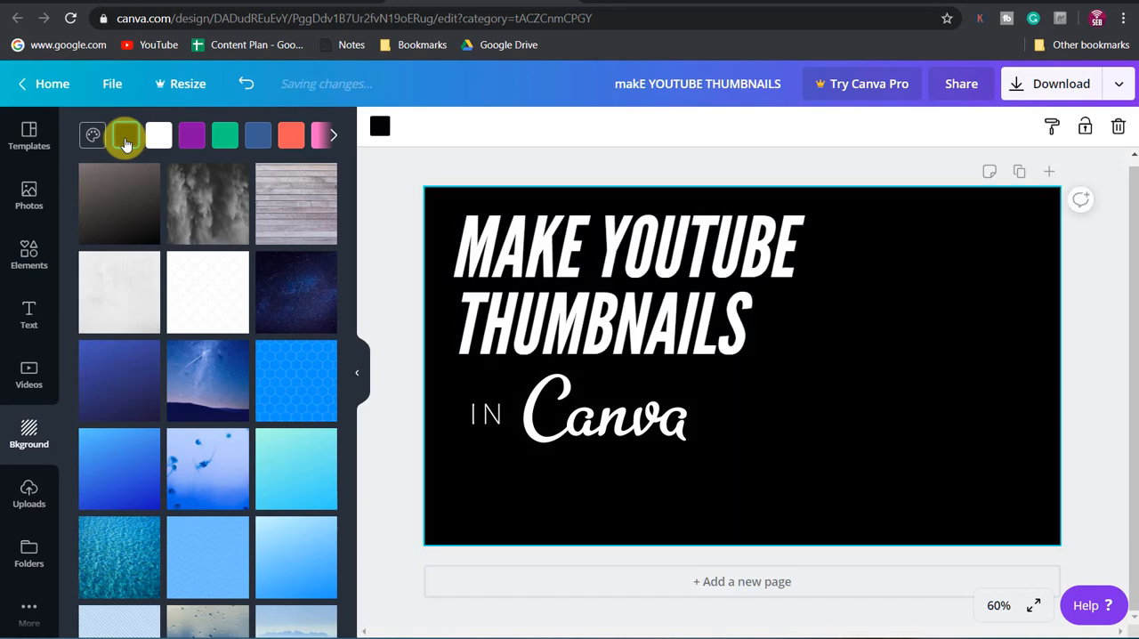
{"action": "left_click", "coordinate": [124, 136]}
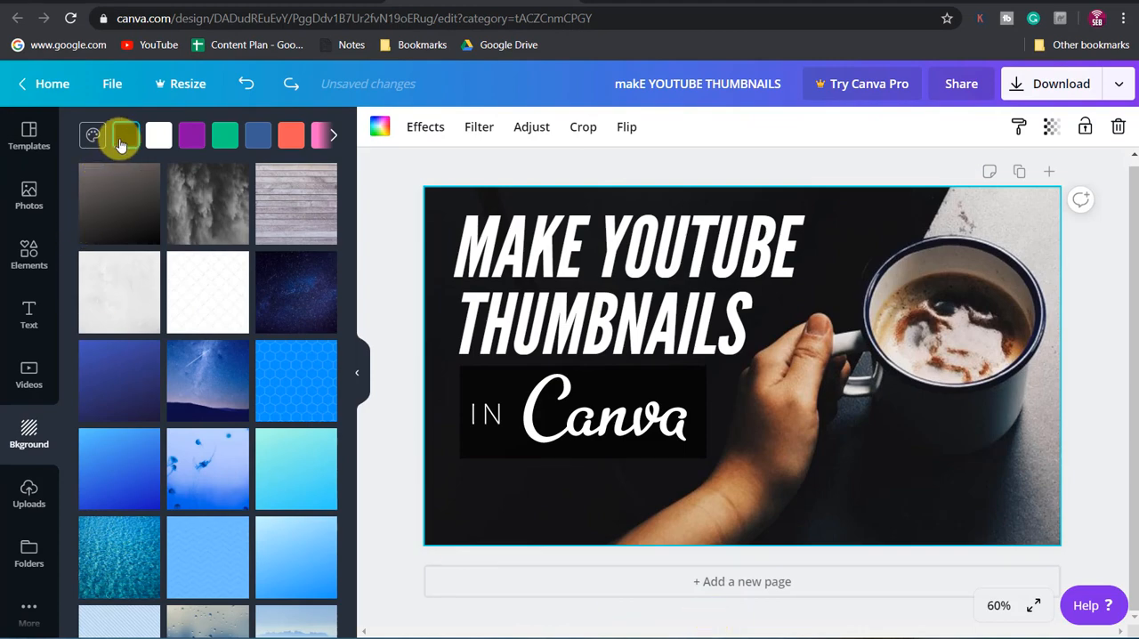
{"action": "left_click", "coordinate": [125, 136]}
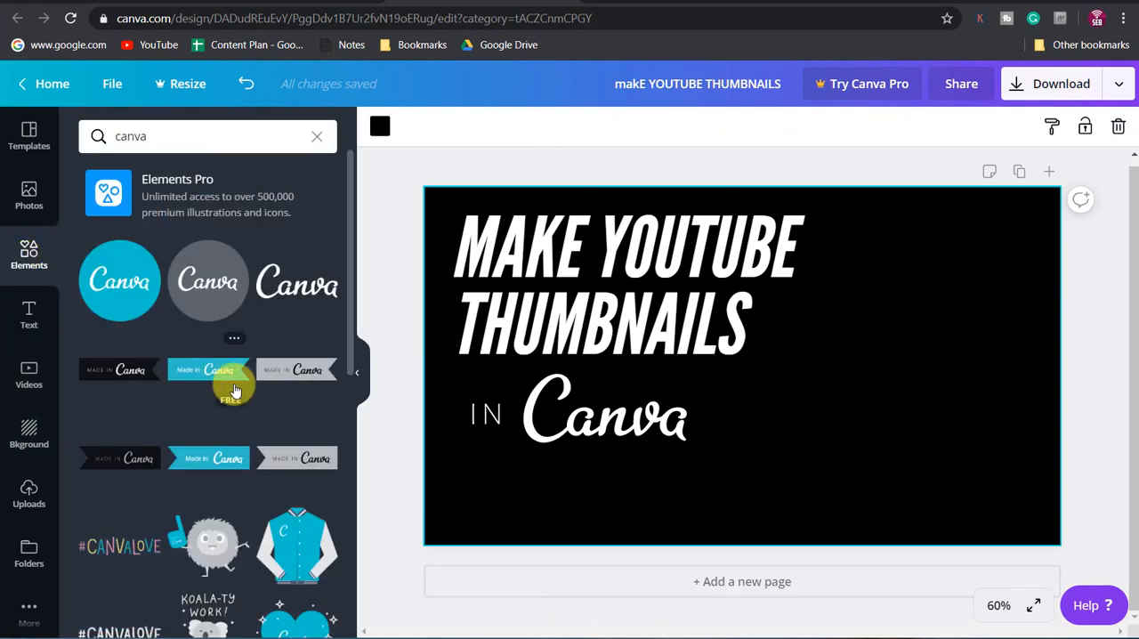
- Add a grey square from Shapes and tilt it diagonally across the right side
{"action": "left_click", "coordinate": [316, 135]}
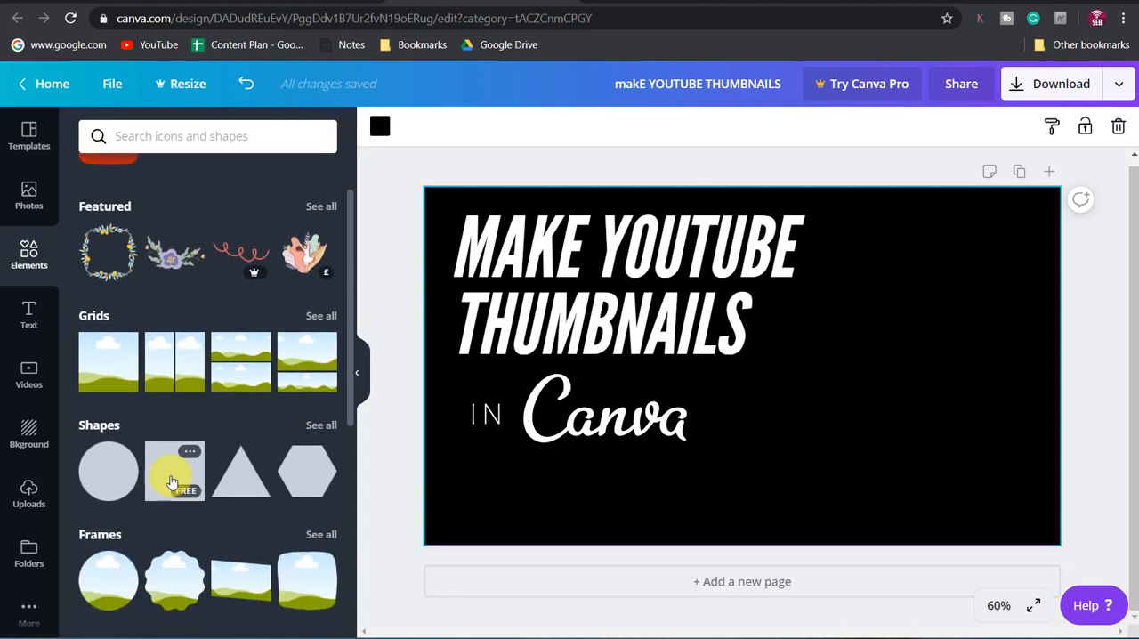
{"action": "left_click", "coordinate": [174, 469]}
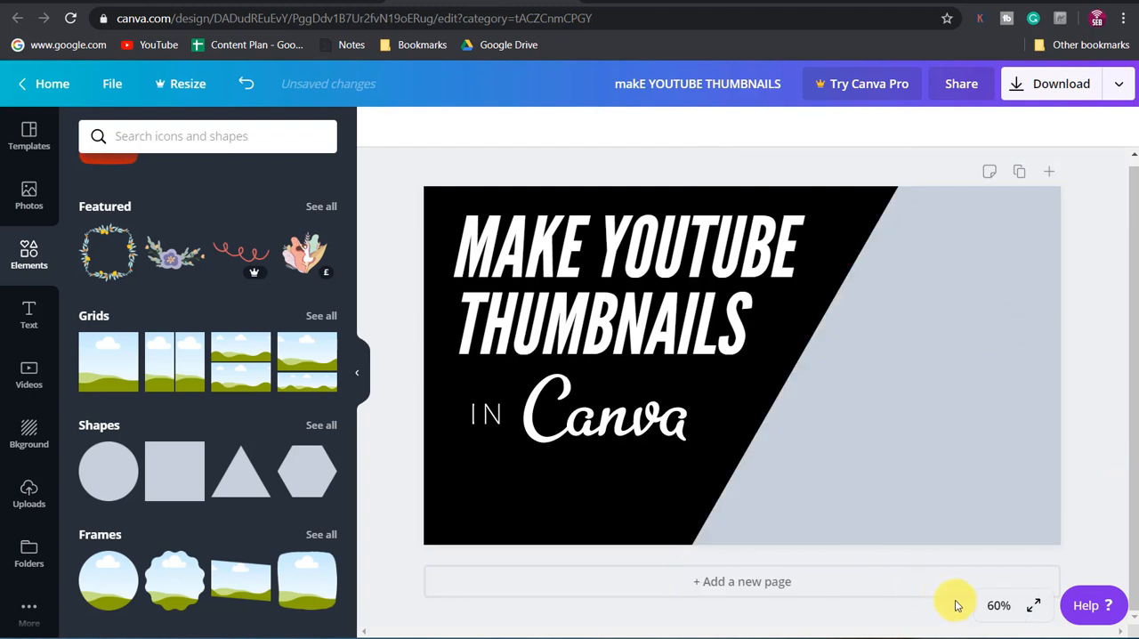
{"action": "left_click", "coordinate": [881, 312]}
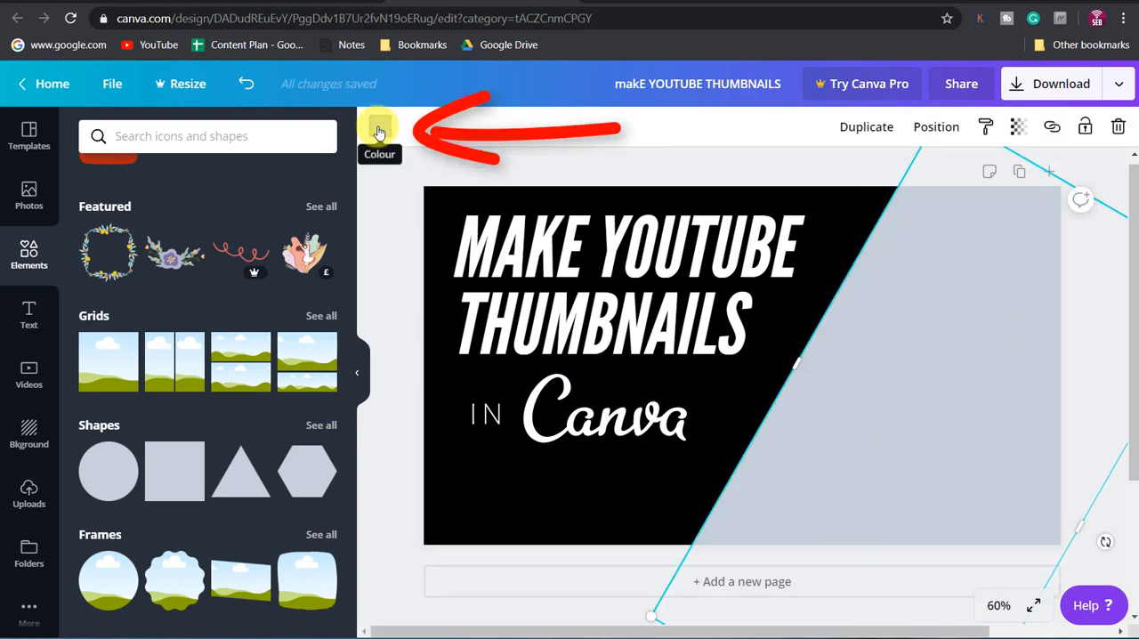
- Colour the diagonal shape red, then select the word YOUTUBE in the headline
{"action": "left_click", "coordinate": [379, 127]}
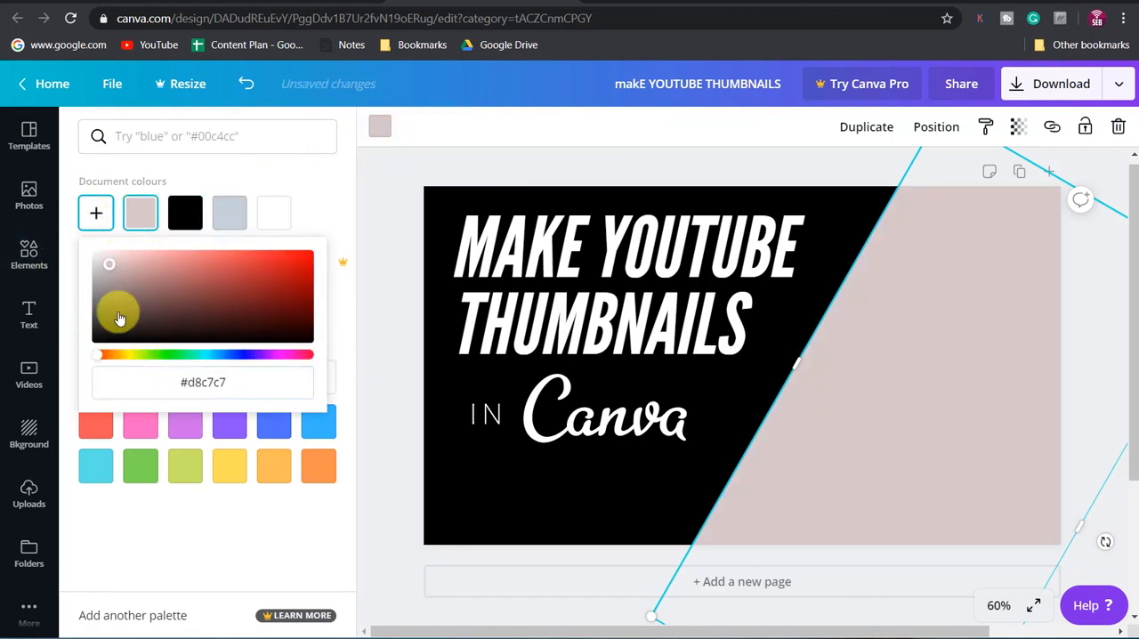
{"action": "left_click", "coordinate": [286, 256]}
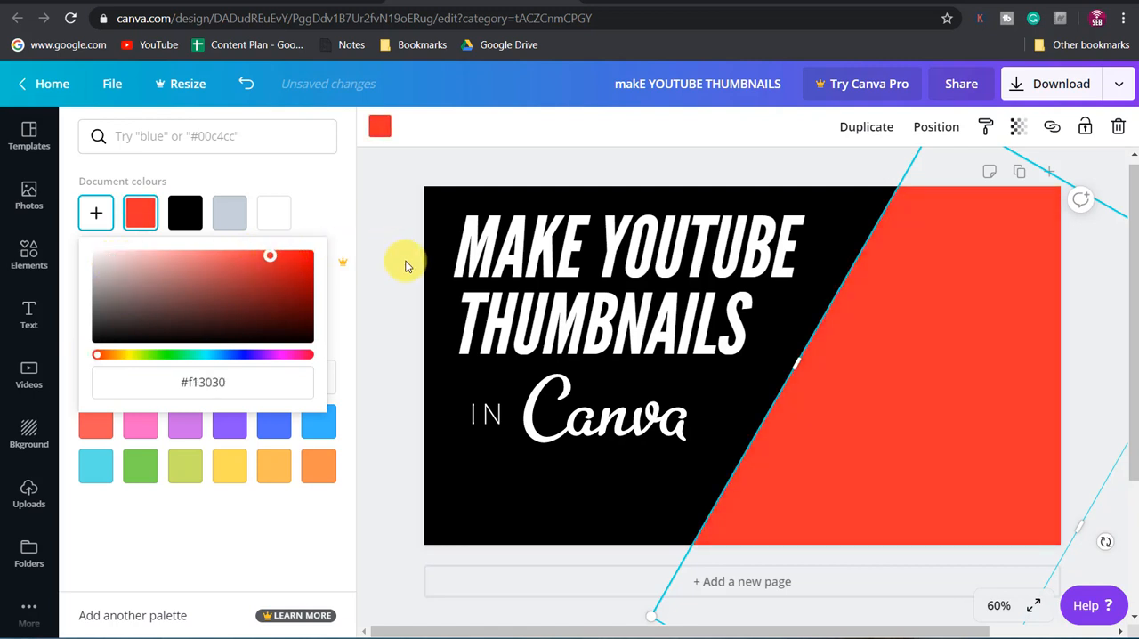
{"action": "double_click", "coordinate": [708, 246]}
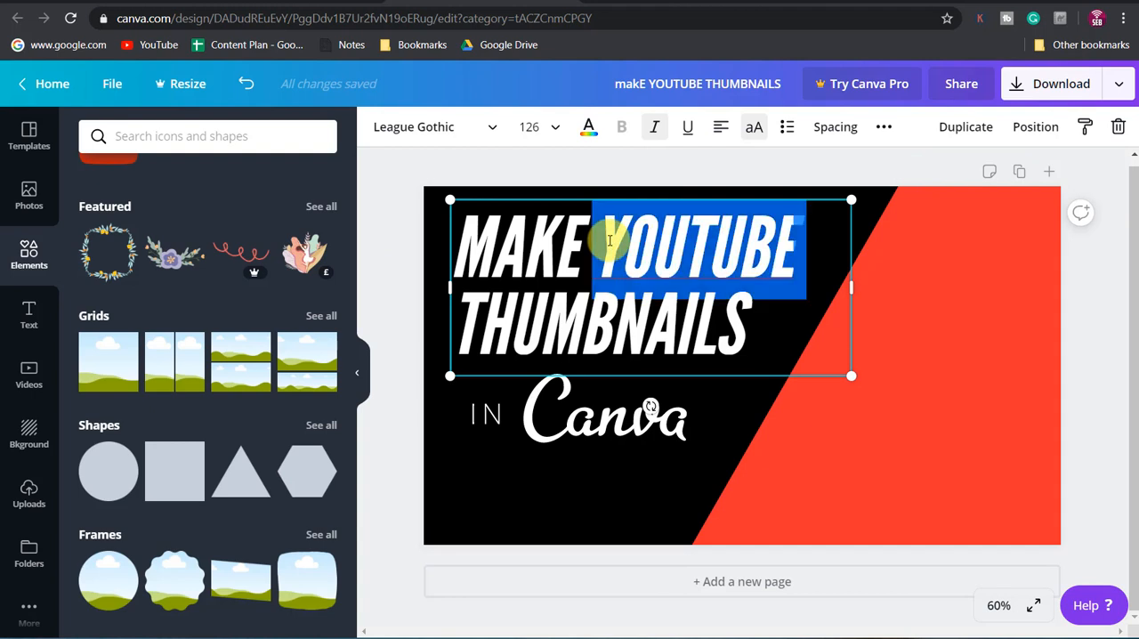
{"action": "left_click", "coordinate": [587, 126]}
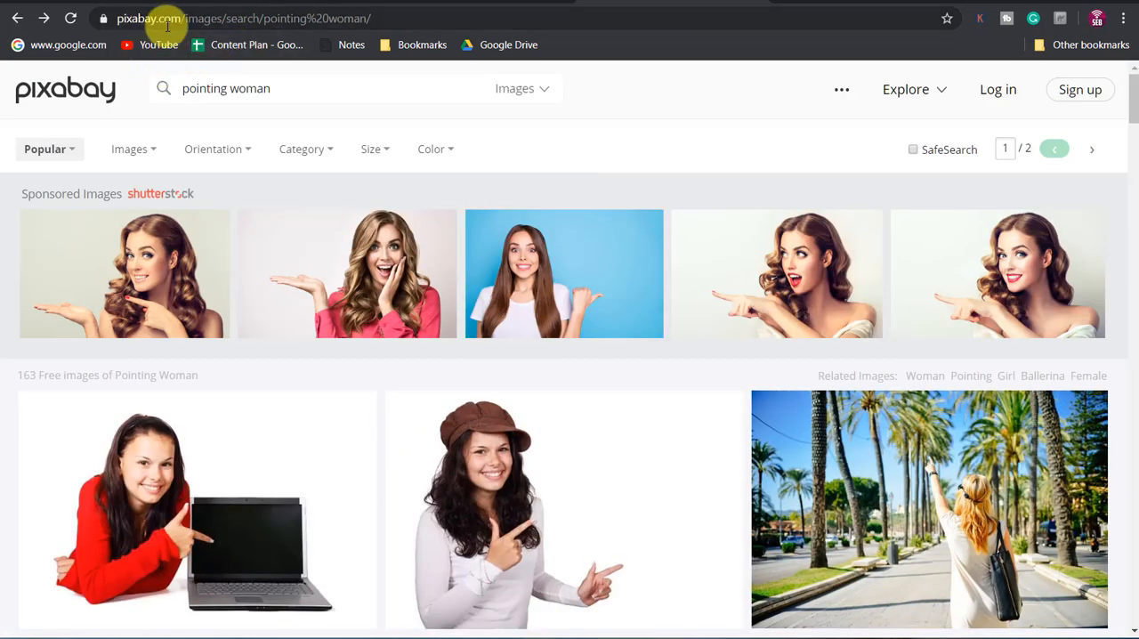
- Pick the blue-shirted woman pointing sideways from the Pixabay 'pointing woman' results
{"action": "scroll", "scroll_direction": "down", "scroll_amount": 3}
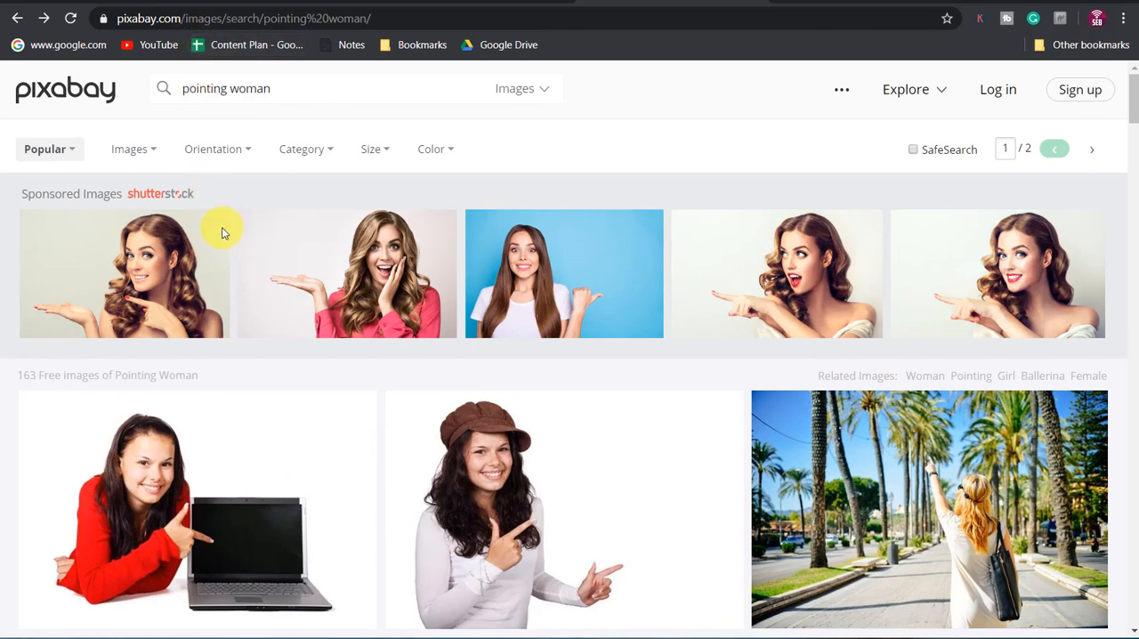
{"action": "scroll", "scroll_direction": "down", "scroll_amount": 3}
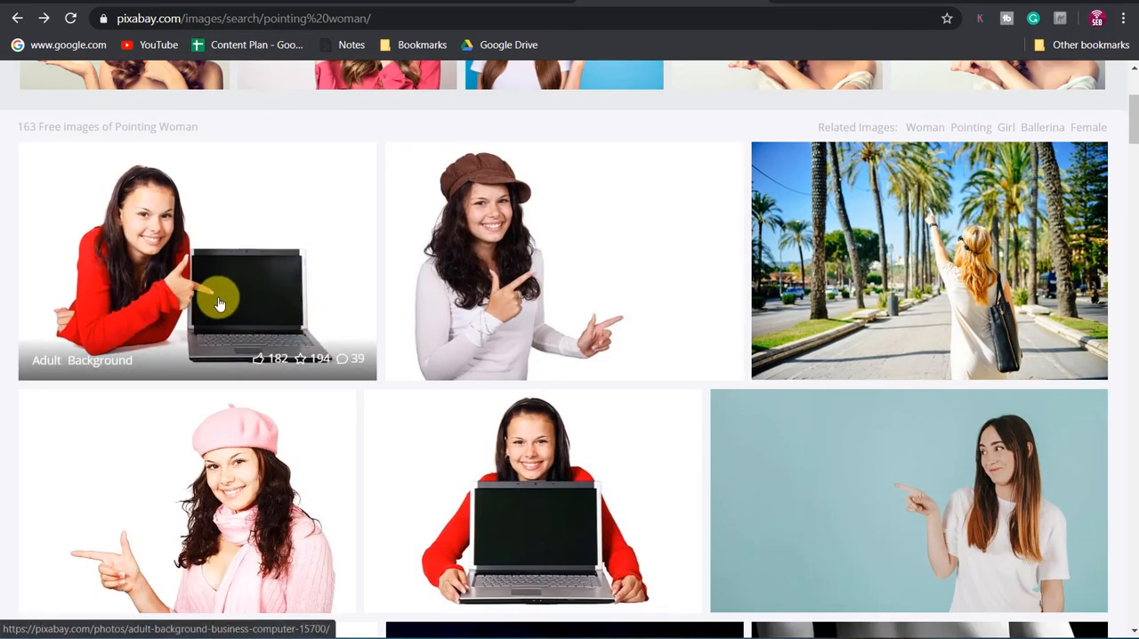
{"action": "scroll", "scroll_direction": "down", "scroll_amount": 3}
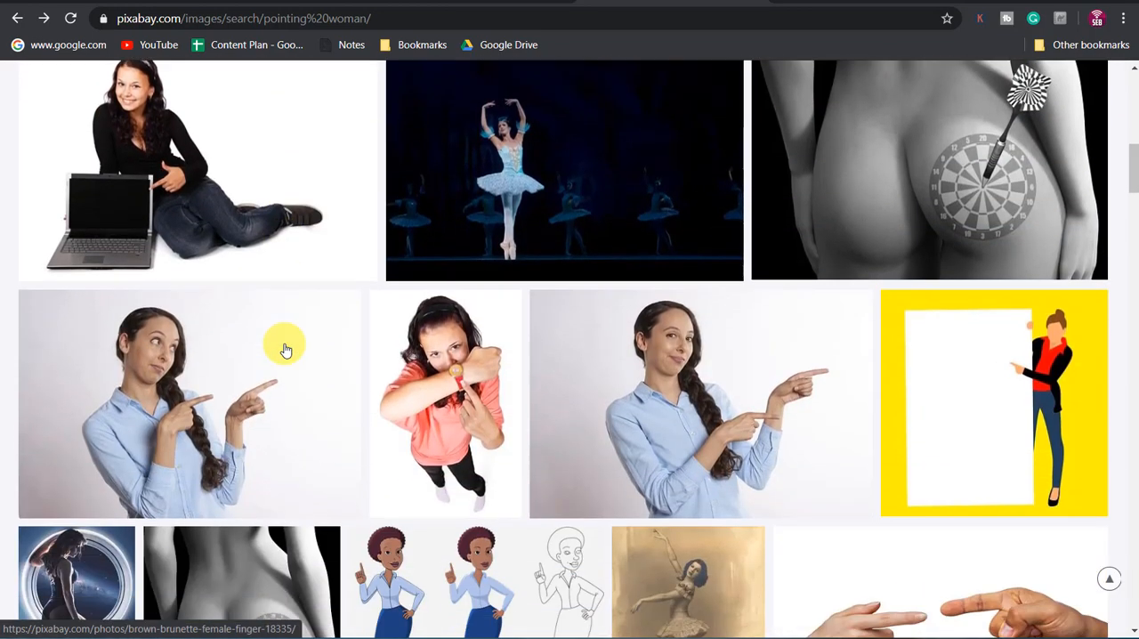
{"action": "scroll", "scroll_direction": "down", "scroll_amount": 3}
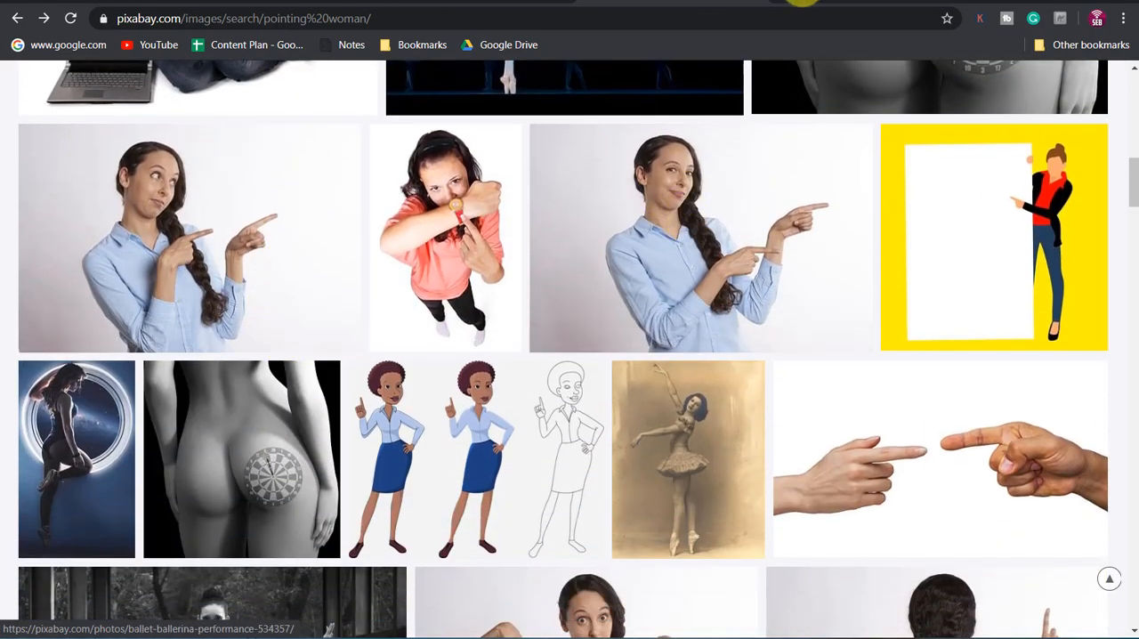
{"action": "left_click", "coordinate": [698, 239]}
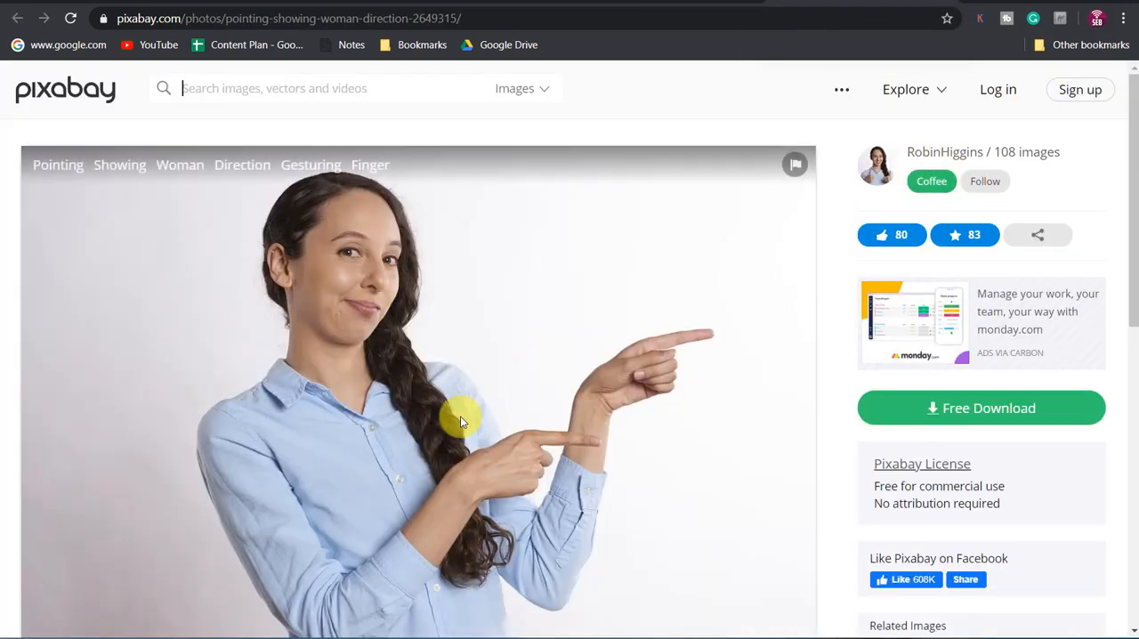
{"action": "mouse_move", "coordinate": [444, 425]}
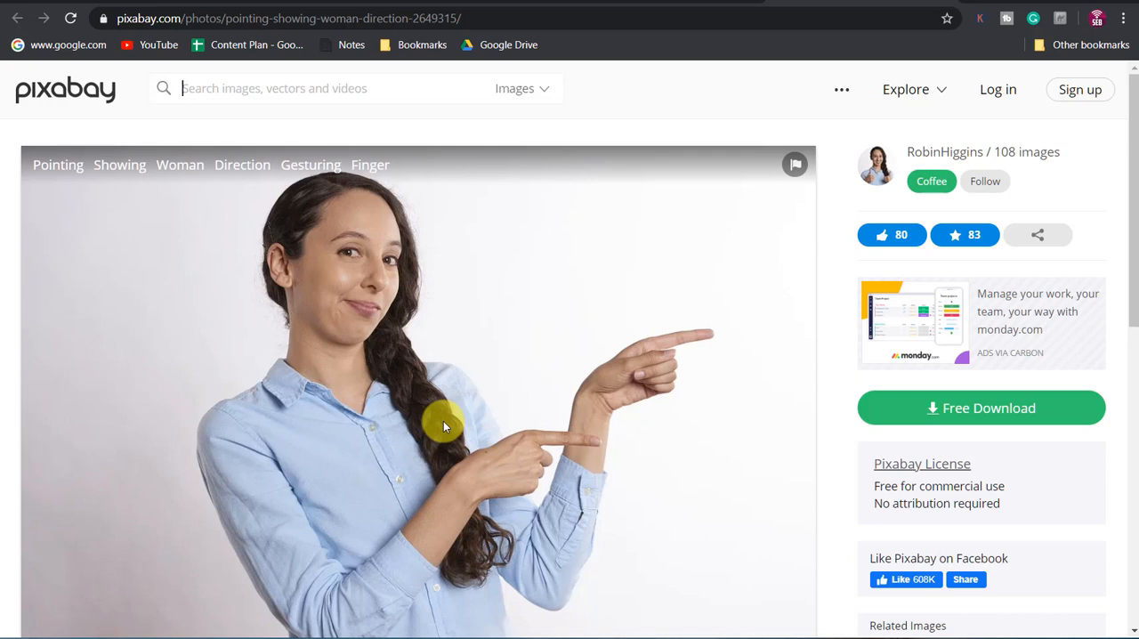
{"action": "mouse_move", "coordinate": [566, 423]}
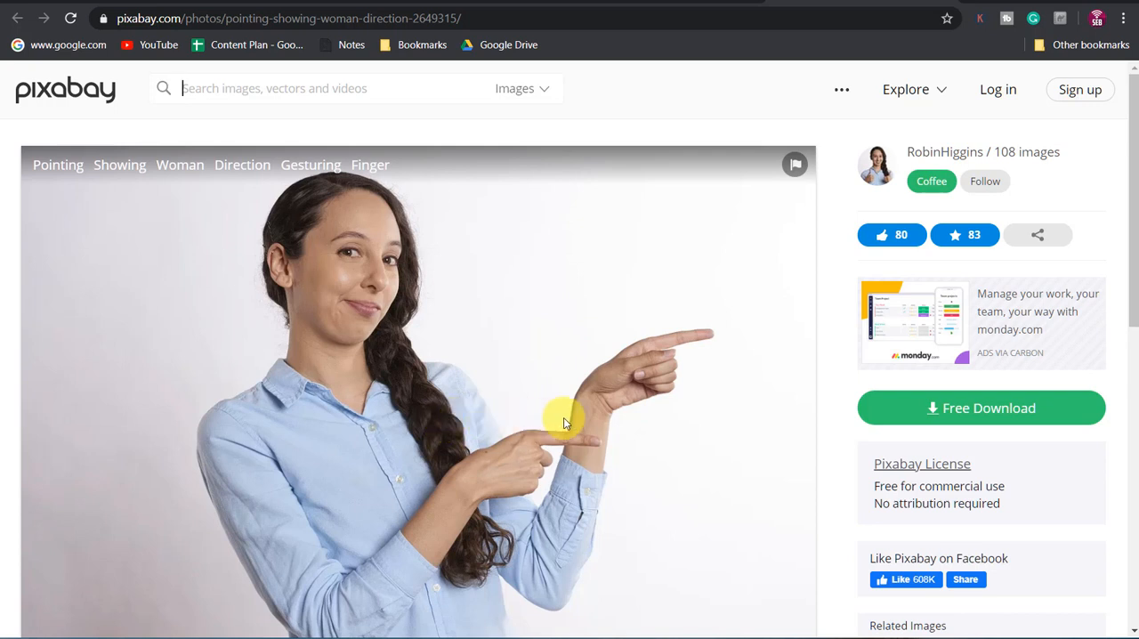
{"action": "mouse_move", "coordinate": [584, 477]}
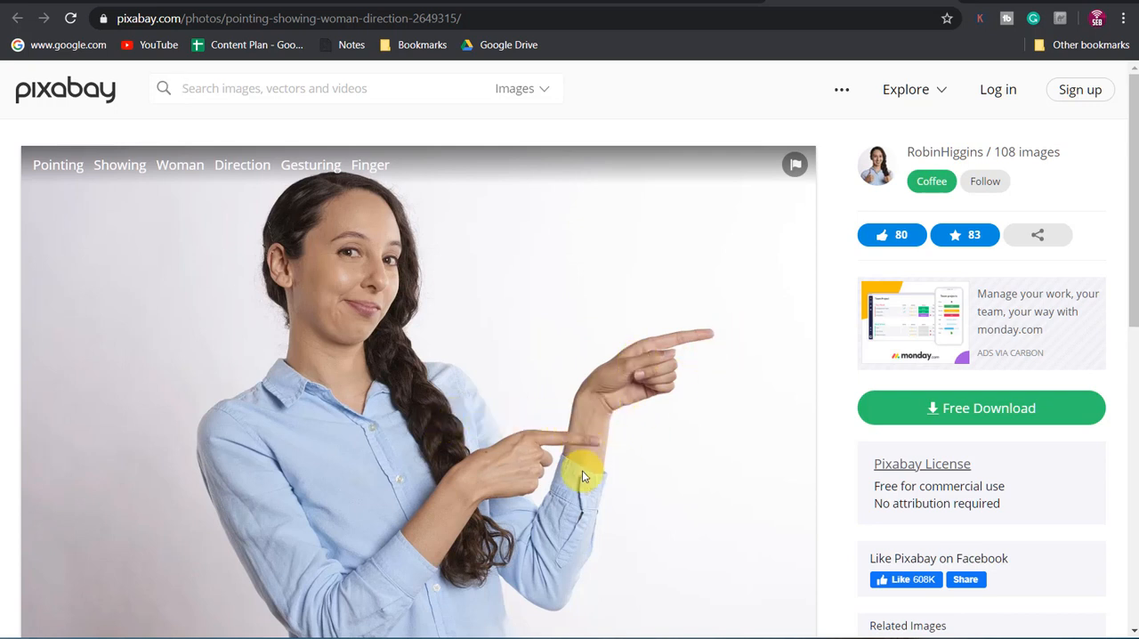
{"action": "scroll", "scroll_direction": "down", "scroll_amount": 3}
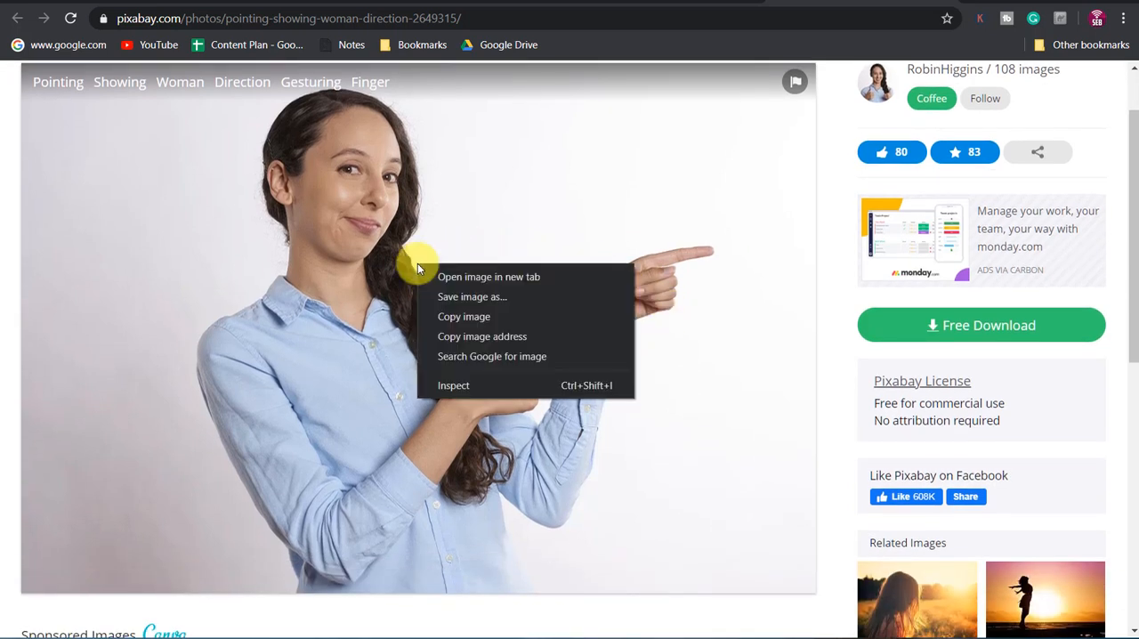
{"action": "mouse_move", "coordinate": [826, 278]}
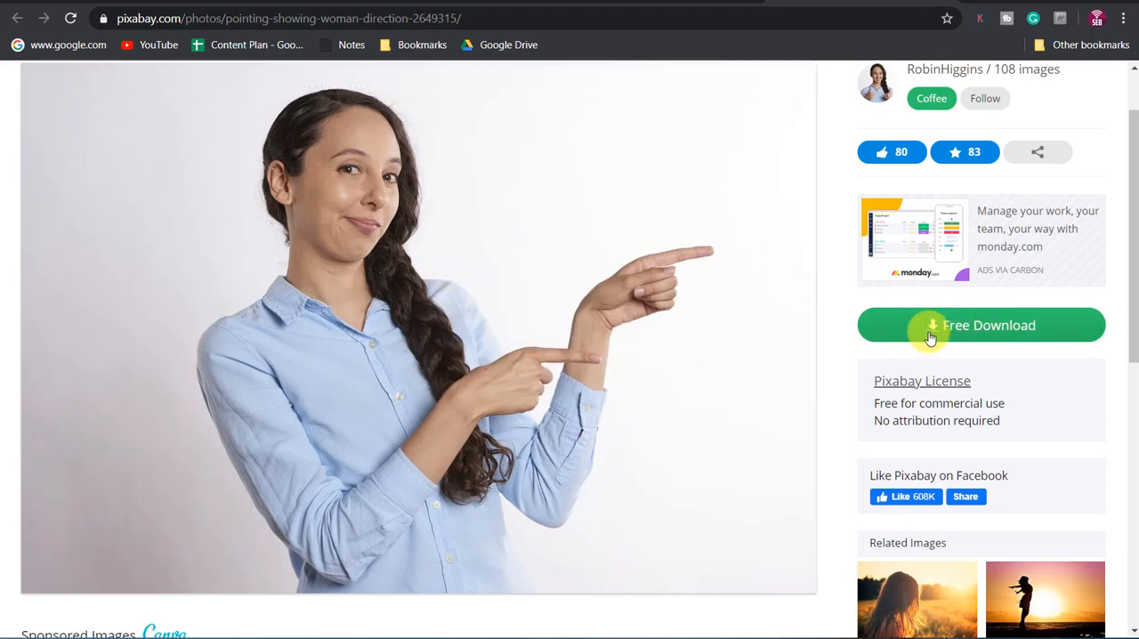
- Free-download the 1920×1281 photo and save it into the Desktop Pics folder
{"action": "left_click", "coordinate": [982, 324]}
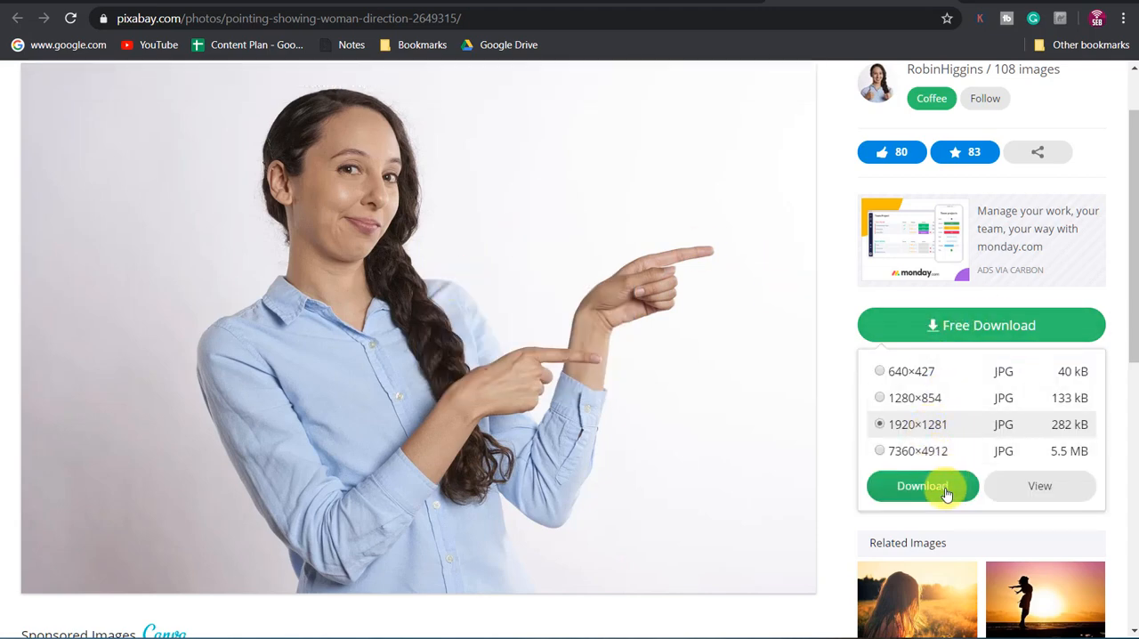
{"action": "left_click", "coordinate": [922, 484]}
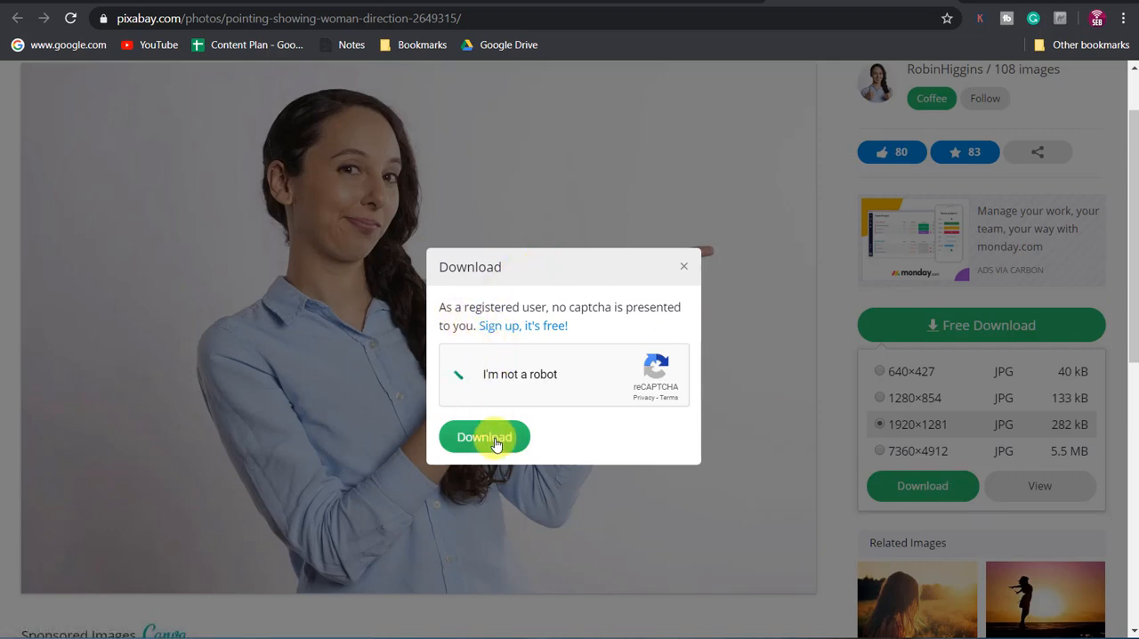
{"action": "left_click", "coordinate": [484, 438]}
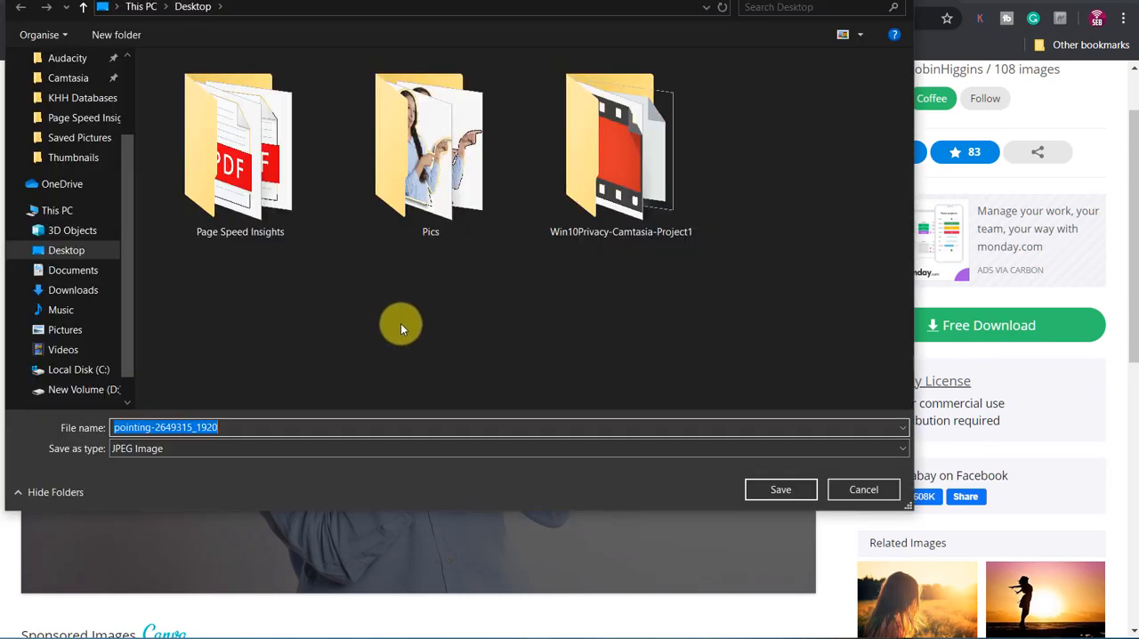
{"action": "mouse_move", "coordinate": [418, 145]}
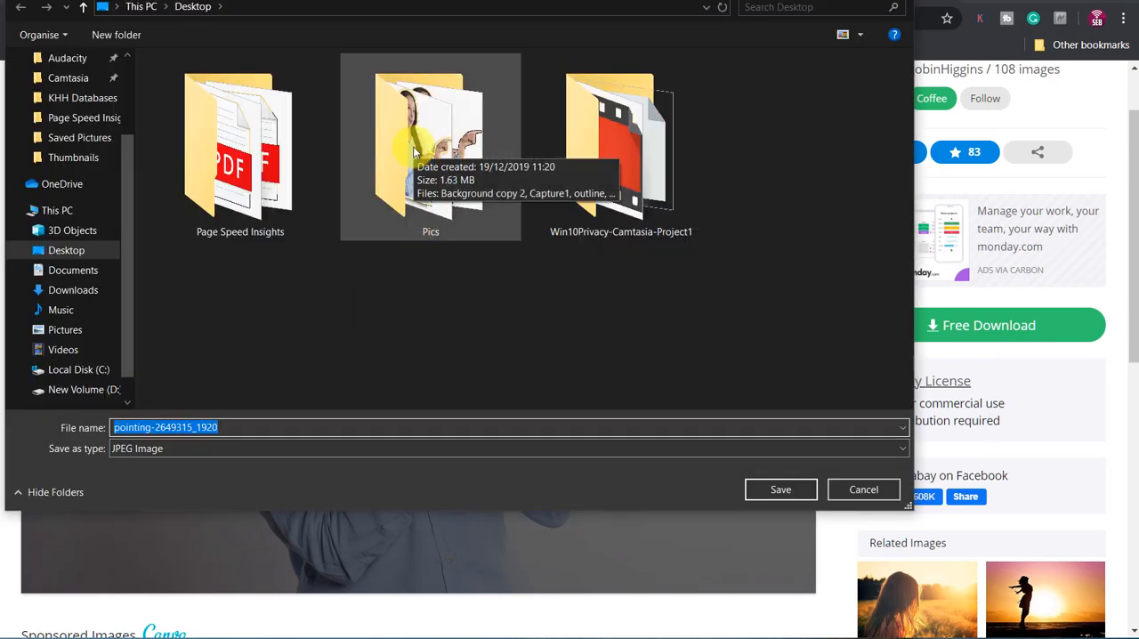
{"action": "double_click", "coordinate": [431, 146]}
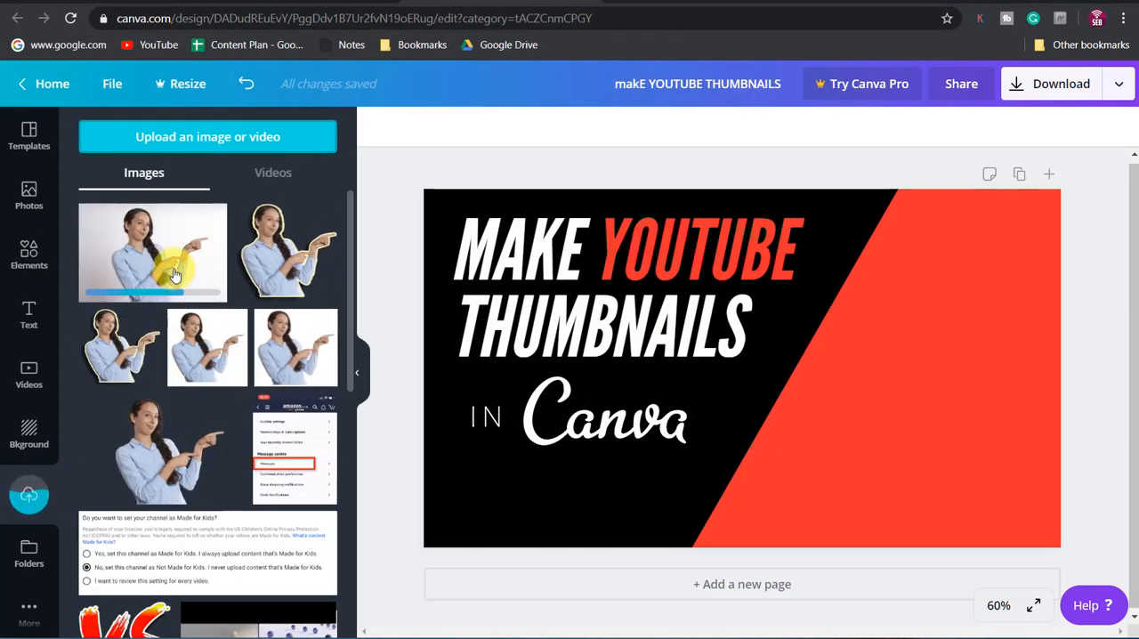
- Add the uploaded pointing-woman photo to the thumbnail beside the headline to check its fit
{"action": "left_click", "coordinate": [153, 253]}
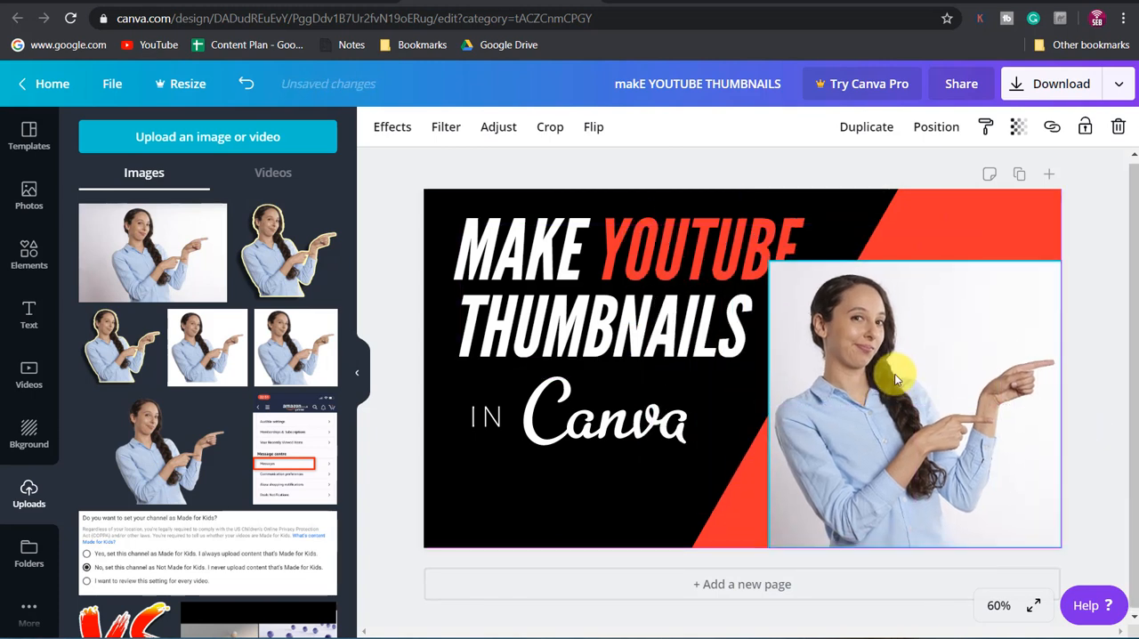
{"action": "left_click", "coordinate": [893, 379]}
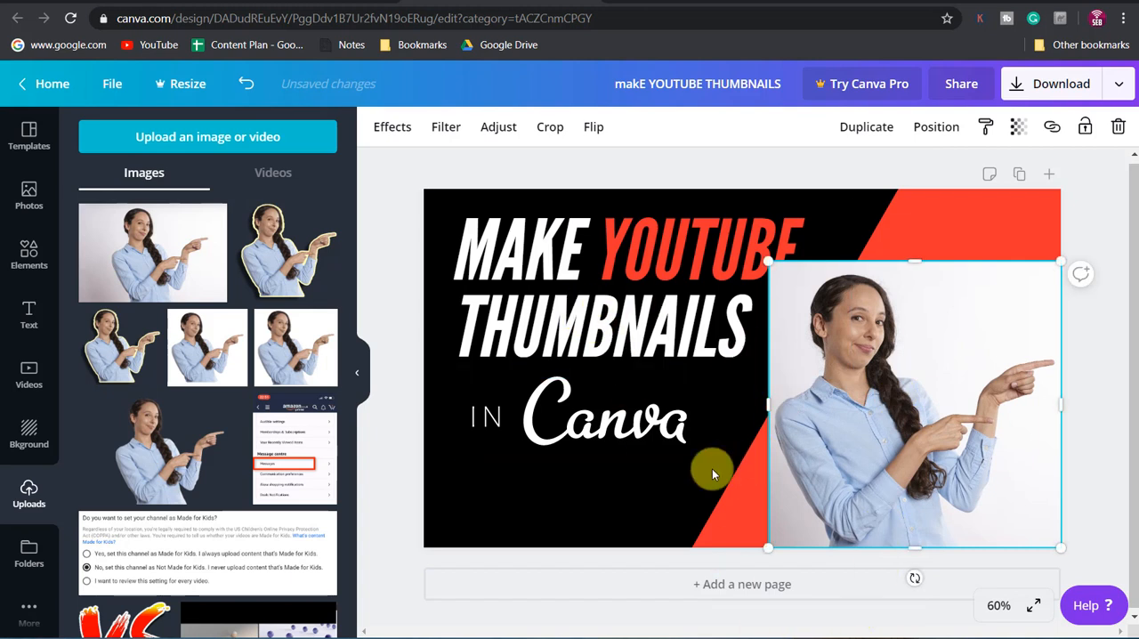
{"action": "mouse_move", "coordinate": [887, 381]}
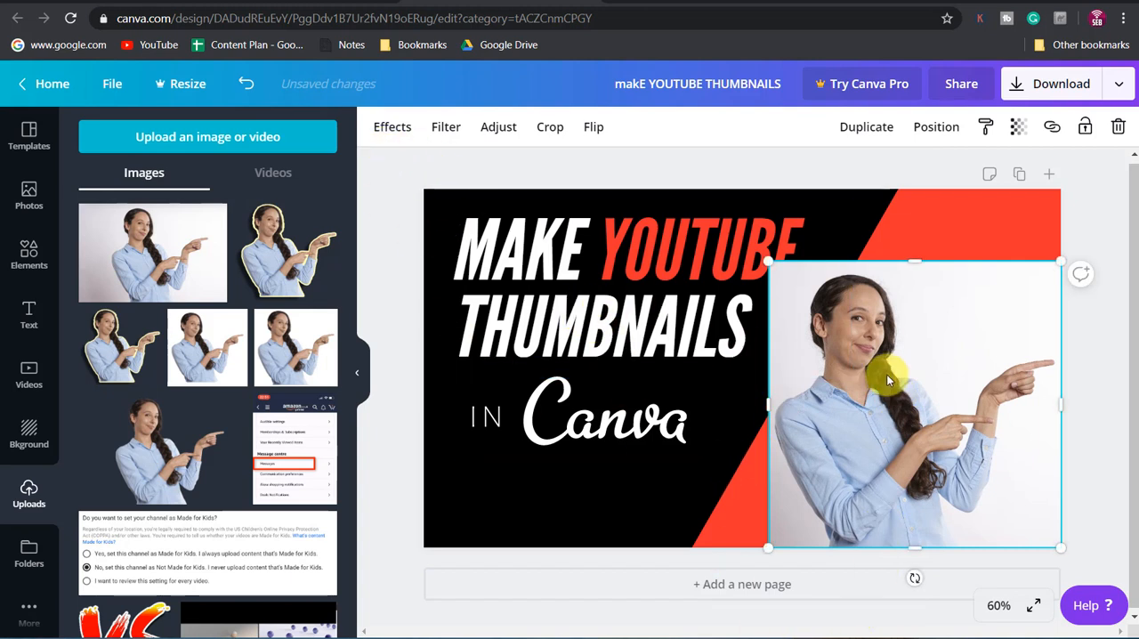
{"action": "key", "text": "Delete"}
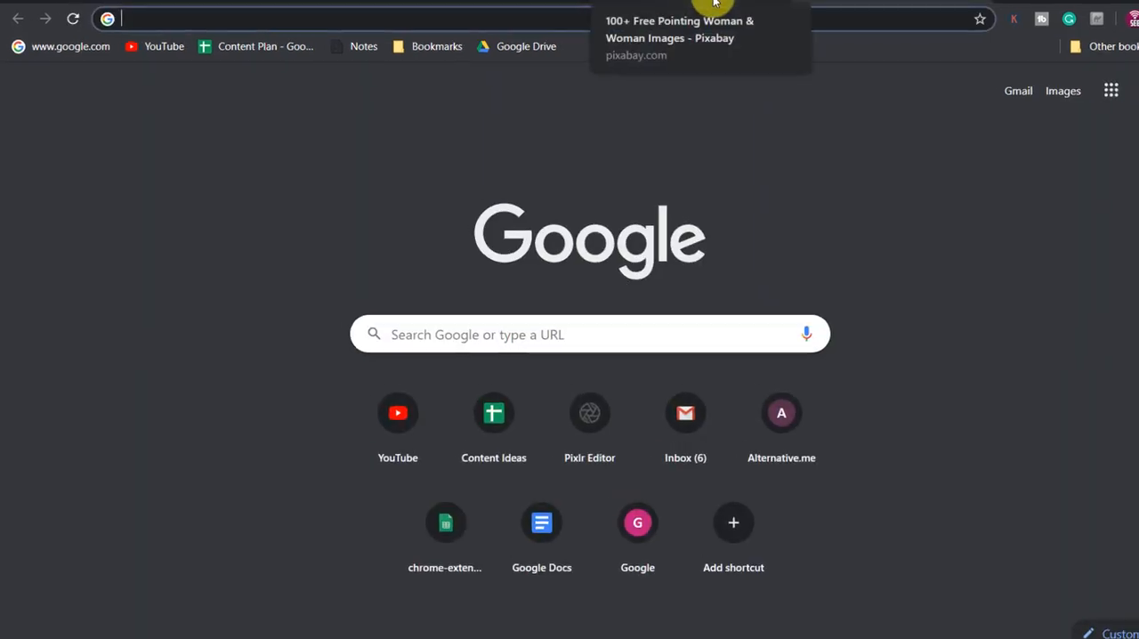
- In remove.bg, upload the 'pointing' woman photo for background removal
{"action": "type", "text": "remove.bg/upload"}
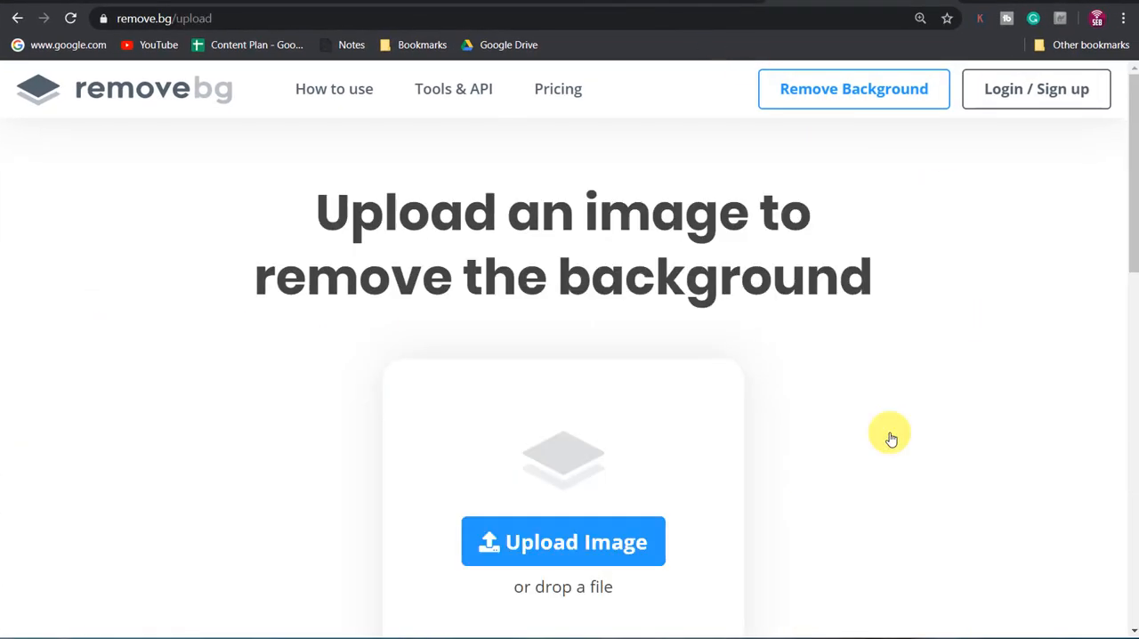
{"action": "left_click", "coordinate": [563, 541]}
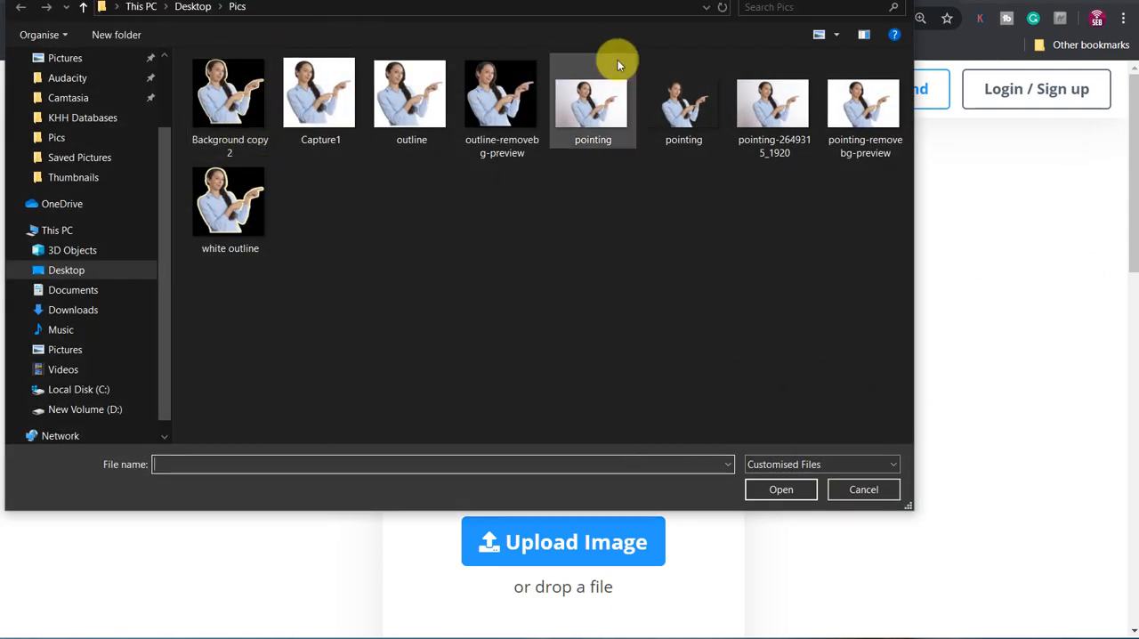
{"action": "left_click", "coordinate": [593, 93]}
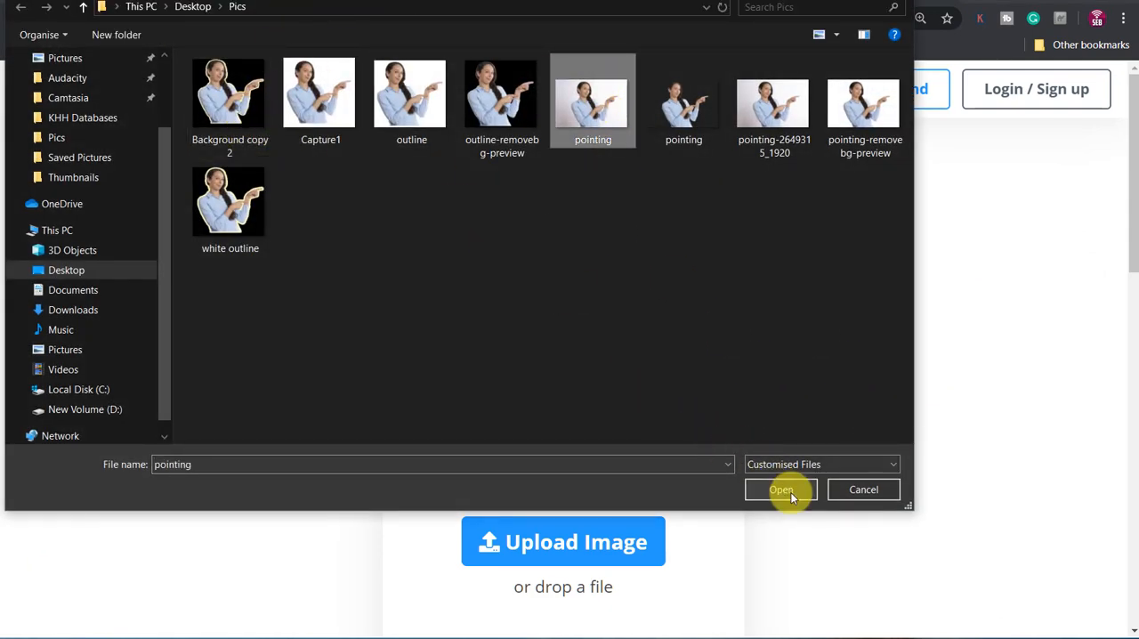
{"action": "left_click", "coordinate": [780, 489]}
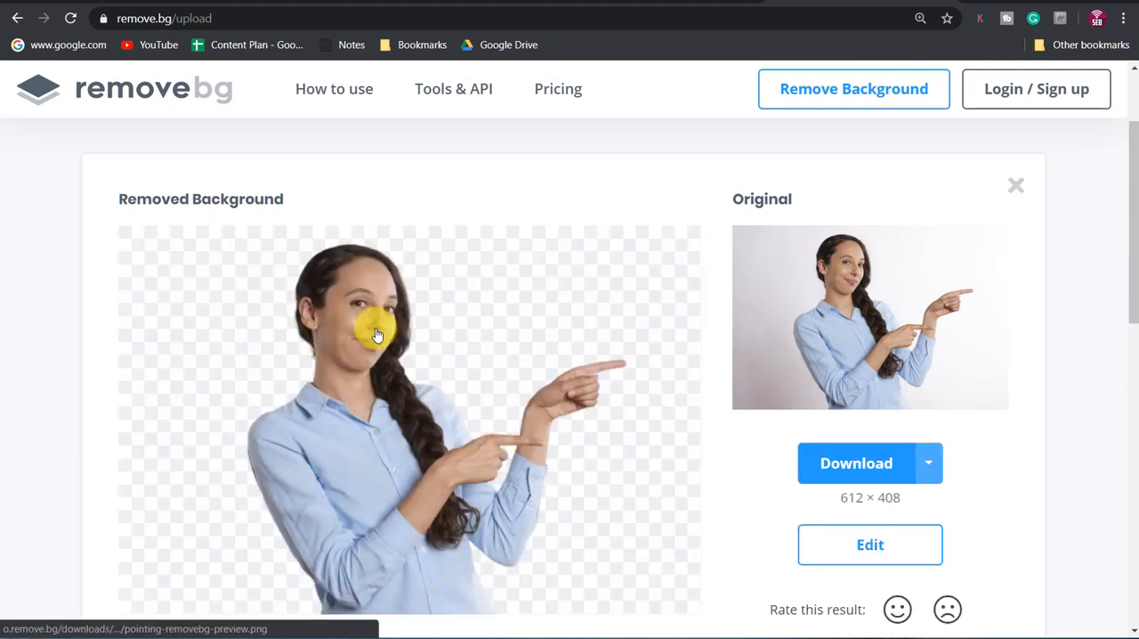
- Download the transparent Preview Image cutout and save it into the Pics folder
{"action": "scroll", "scroll_direction": "down", "scroll_amount": 3}
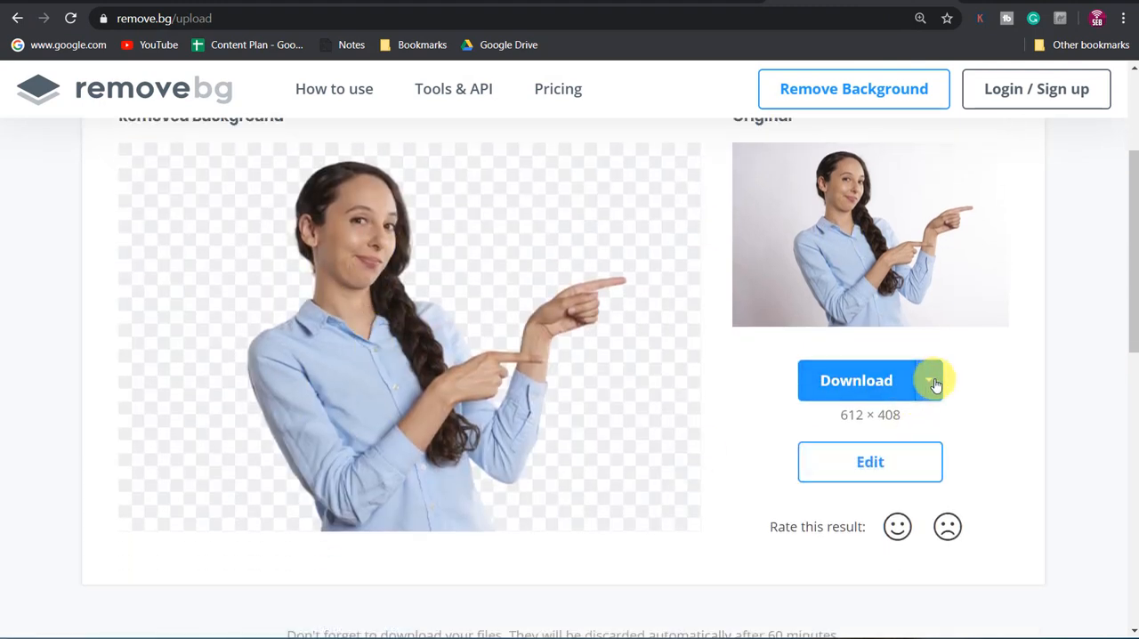
{"action": "left_click", "coordinate": [929, 380]}
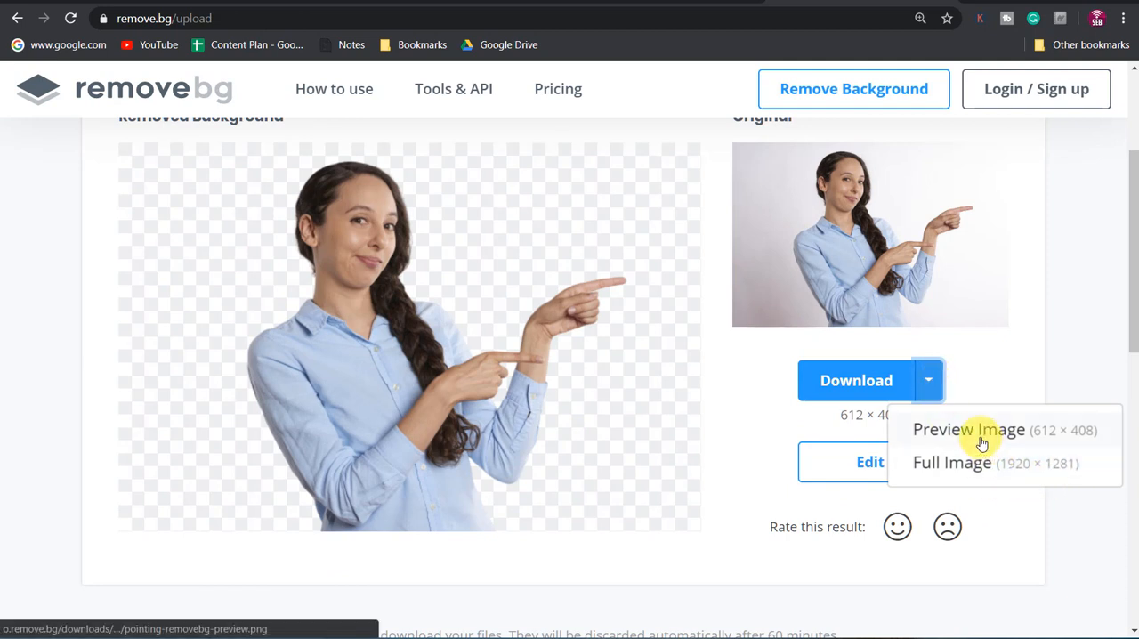
{"action": "left_click", "coordinate": [968, 429]}
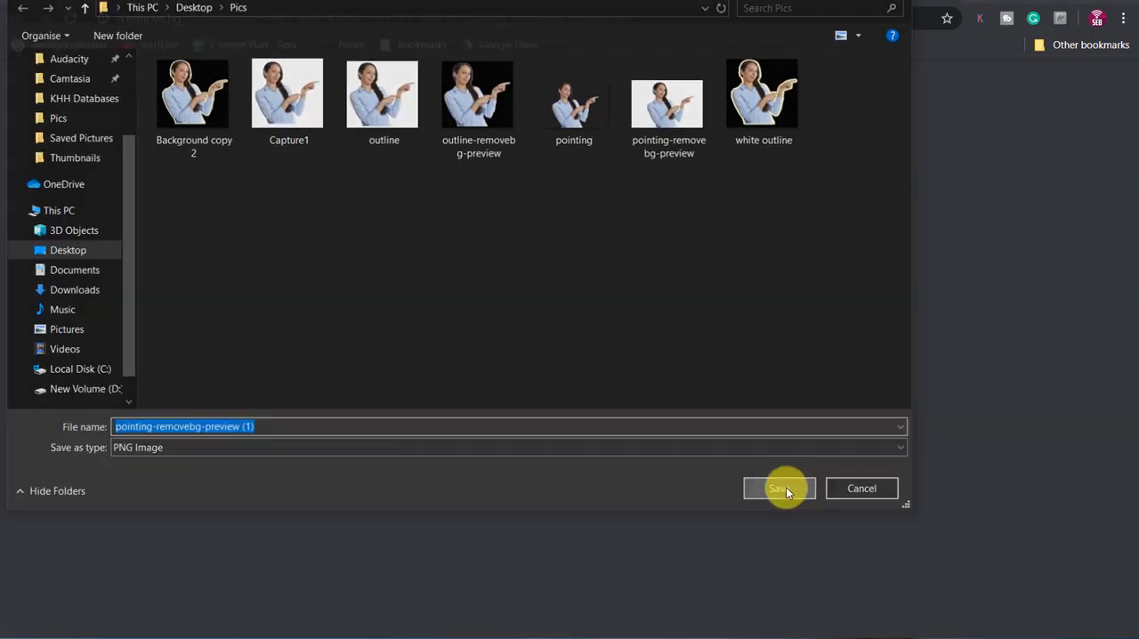
{"action": "left_click", "coordinate": [776, 488]}
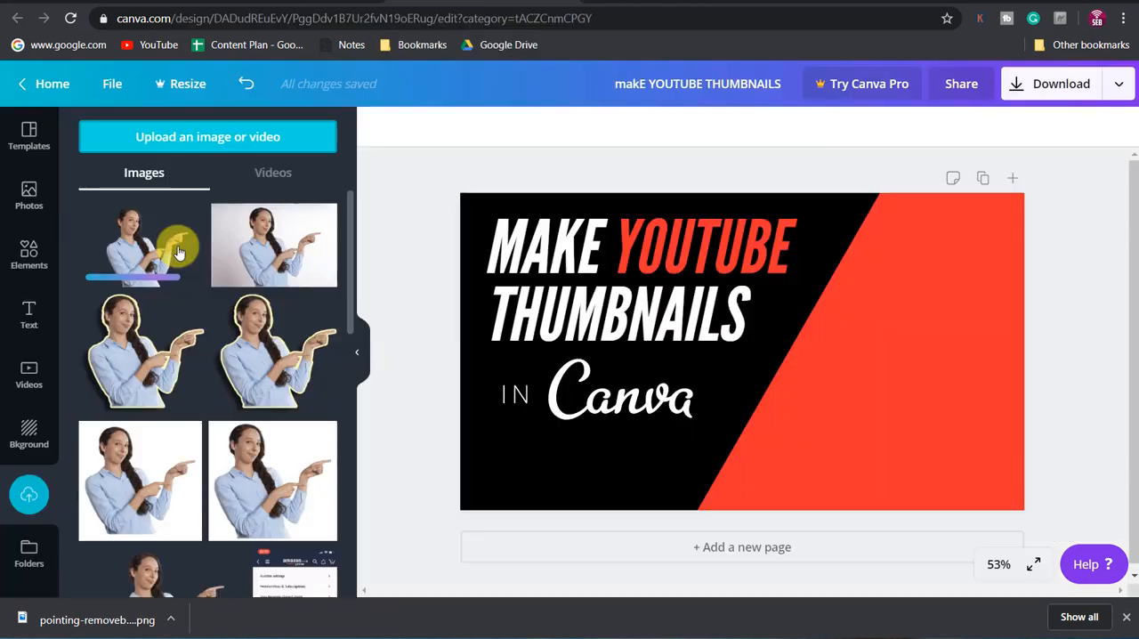
- Add the cutout woman to the thumbnail, flip her horizontally toward the text, and go to Home
{"action": "left_click", "coordinate": [139, 246]}
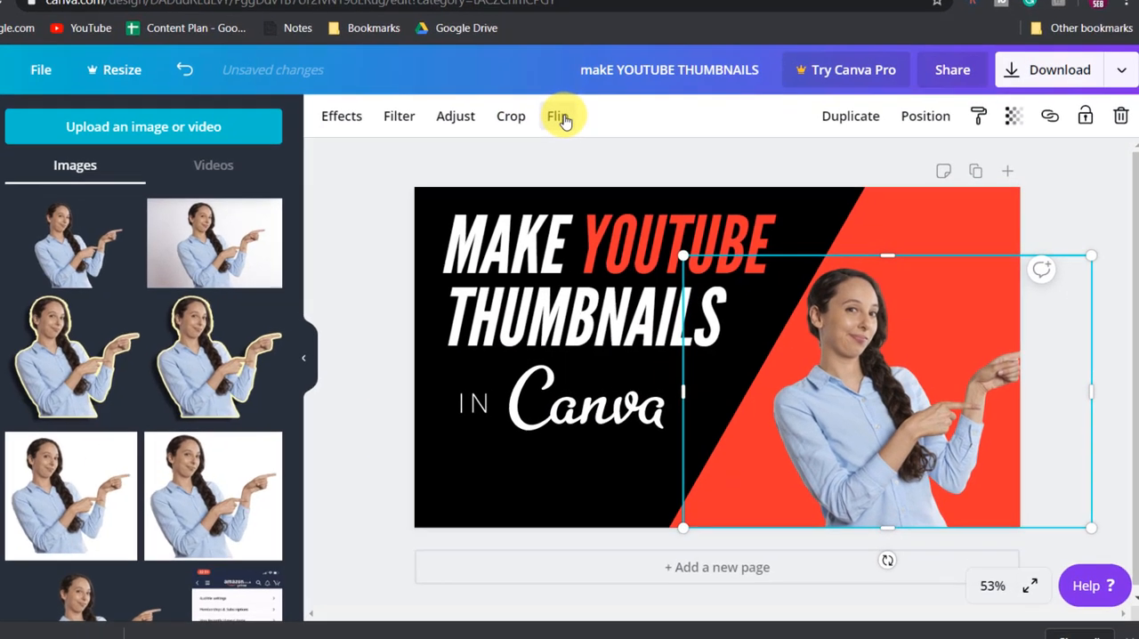
{"action": "left_click", "coordinate": [559, 115]}
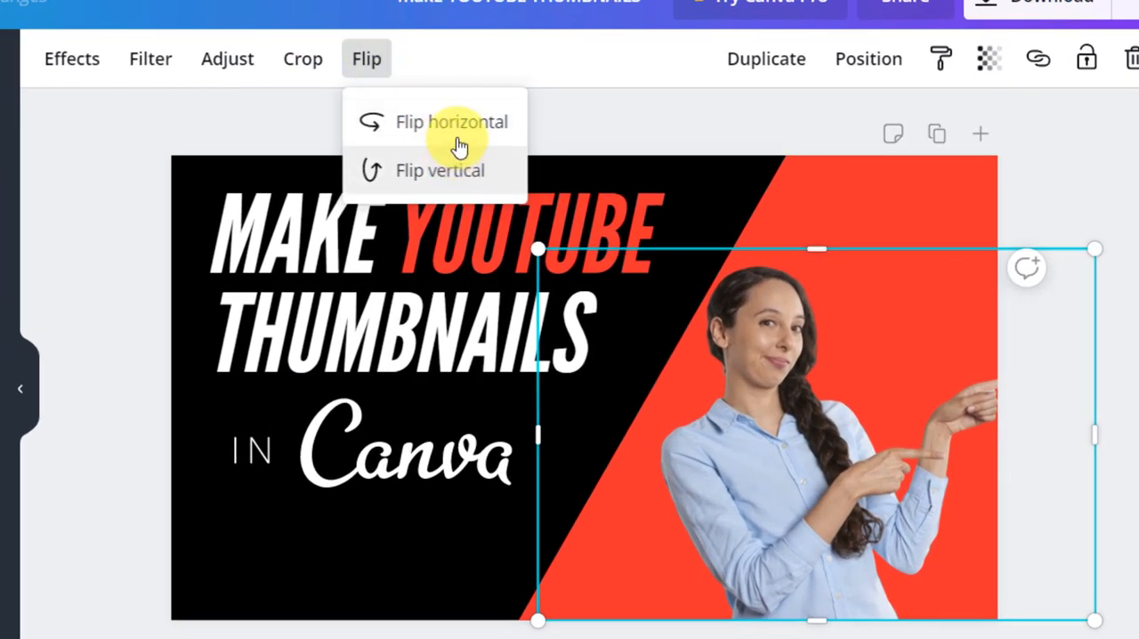
{"action": "left_click", "coordinate": [452, 121]}
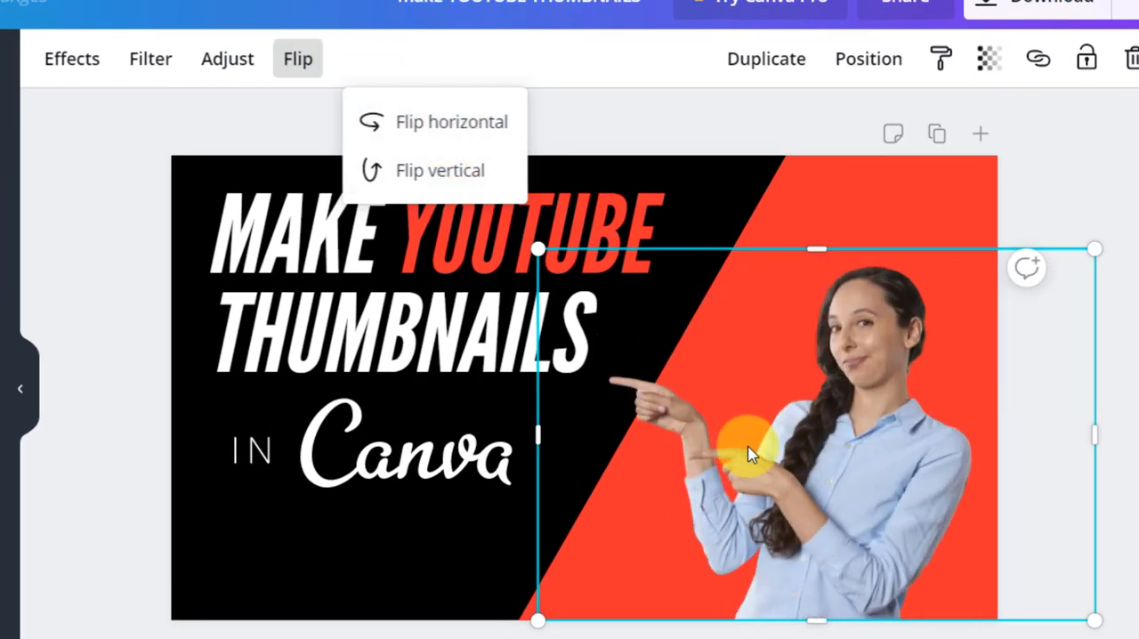
{"action": "left_click", "coordinate": [452, 121]}
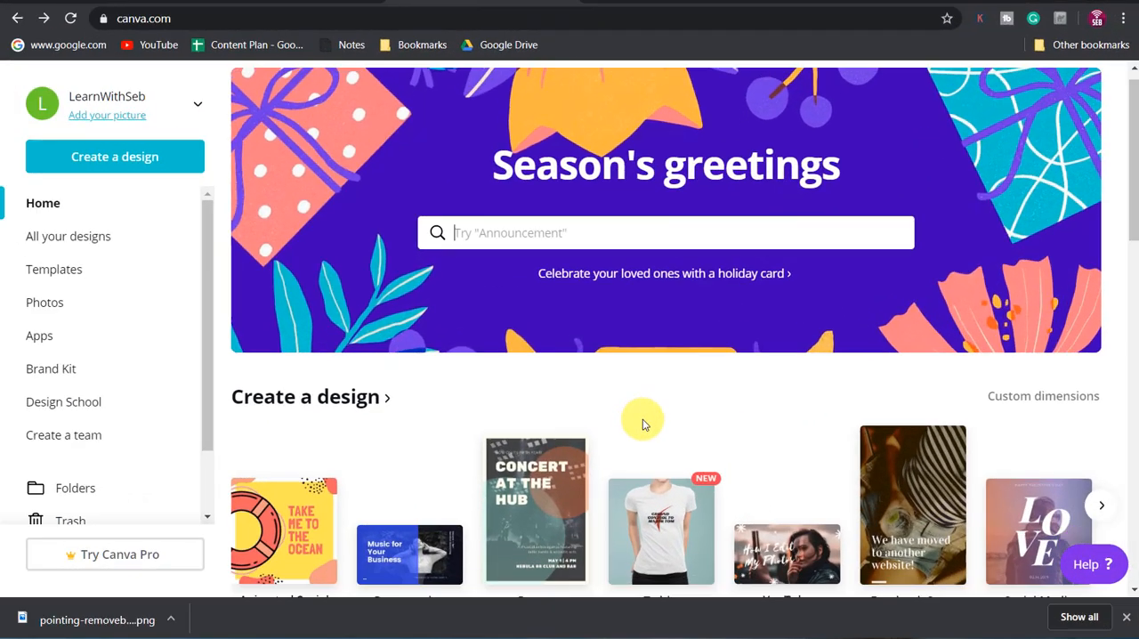
- From Your Designs, reopen the makE YOUTUBE THUMBNAILS design and show its File options
{"action": "scroll", "scroll_direction": "down", "scroll_amount": 3}
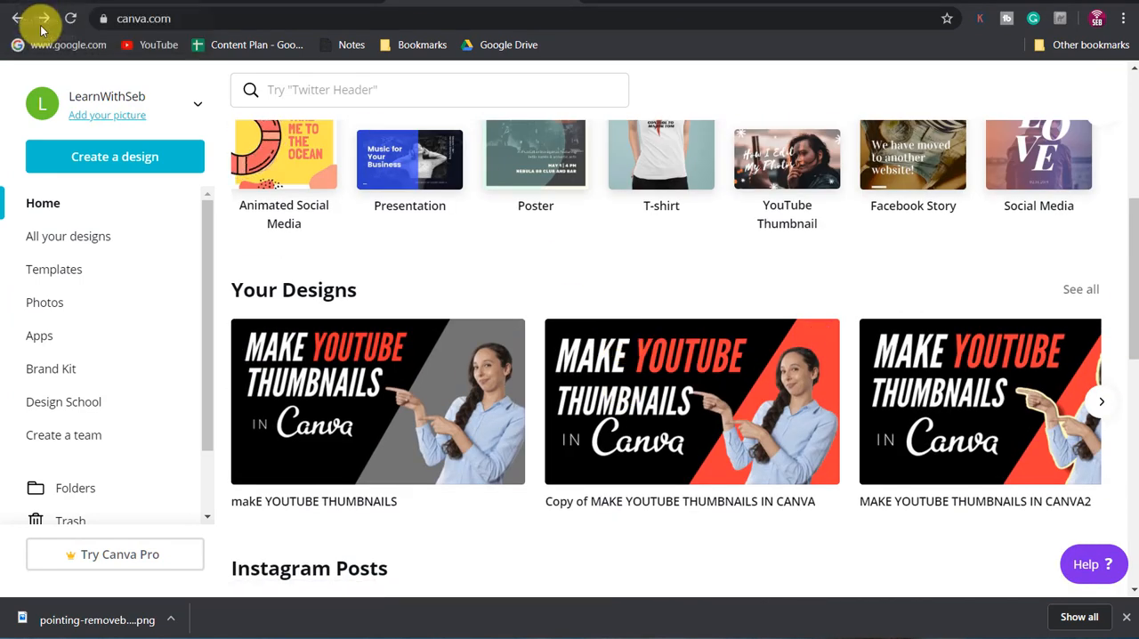
{"action": "mouse_move", "coordinate": [335, 405]}
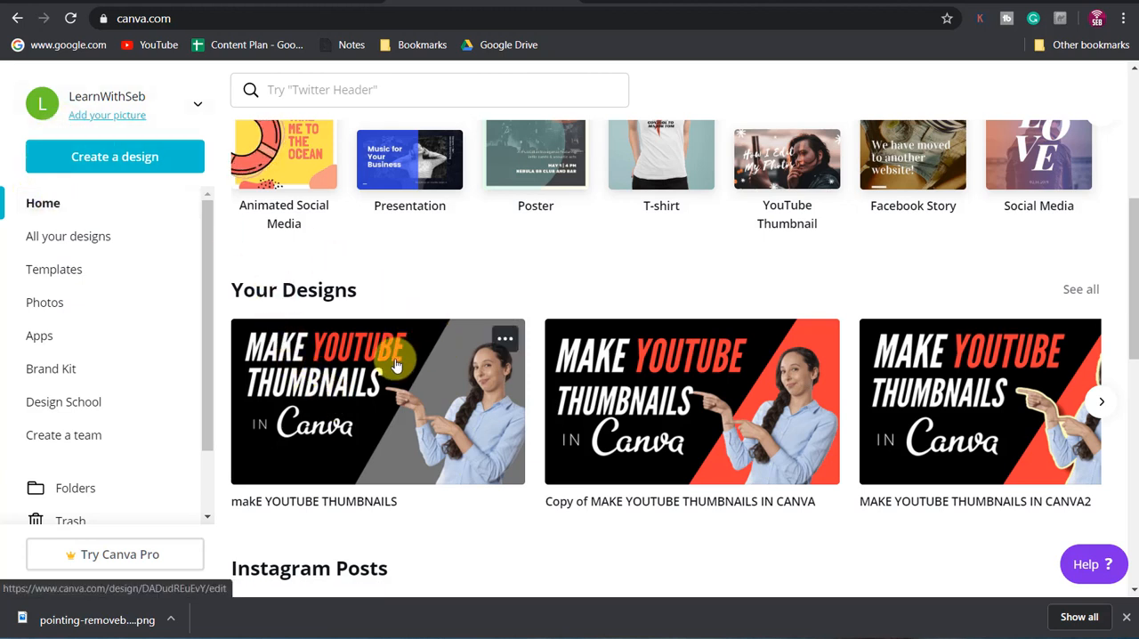
{"action": "left_click", "coordinate": [377, 400]}
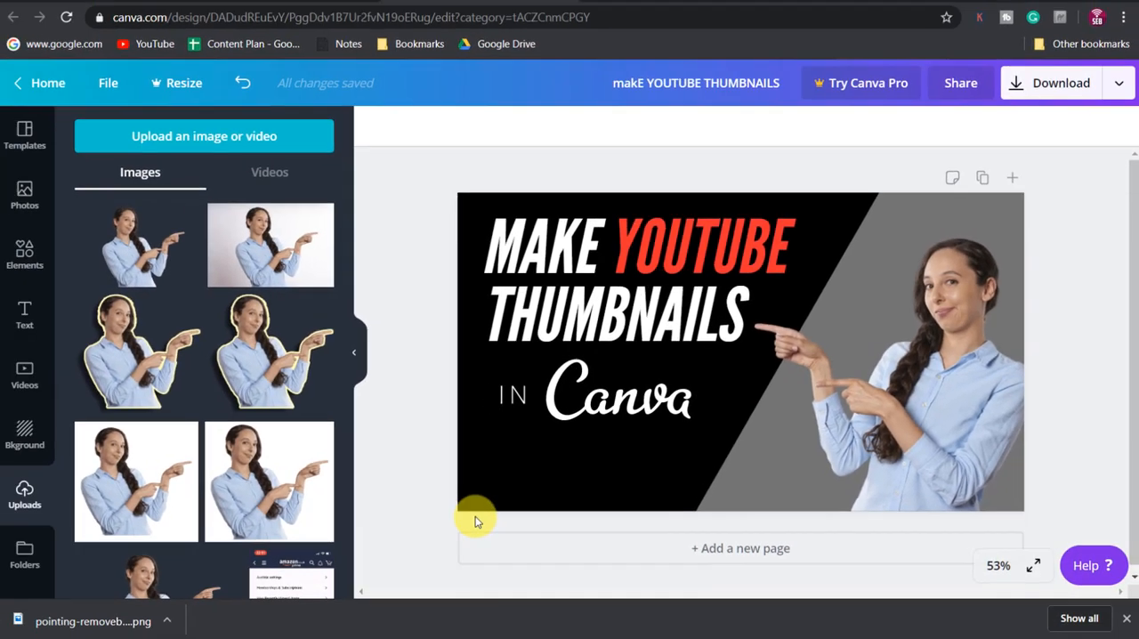
{"action": "left_click", "coordinate": [106, 82]}
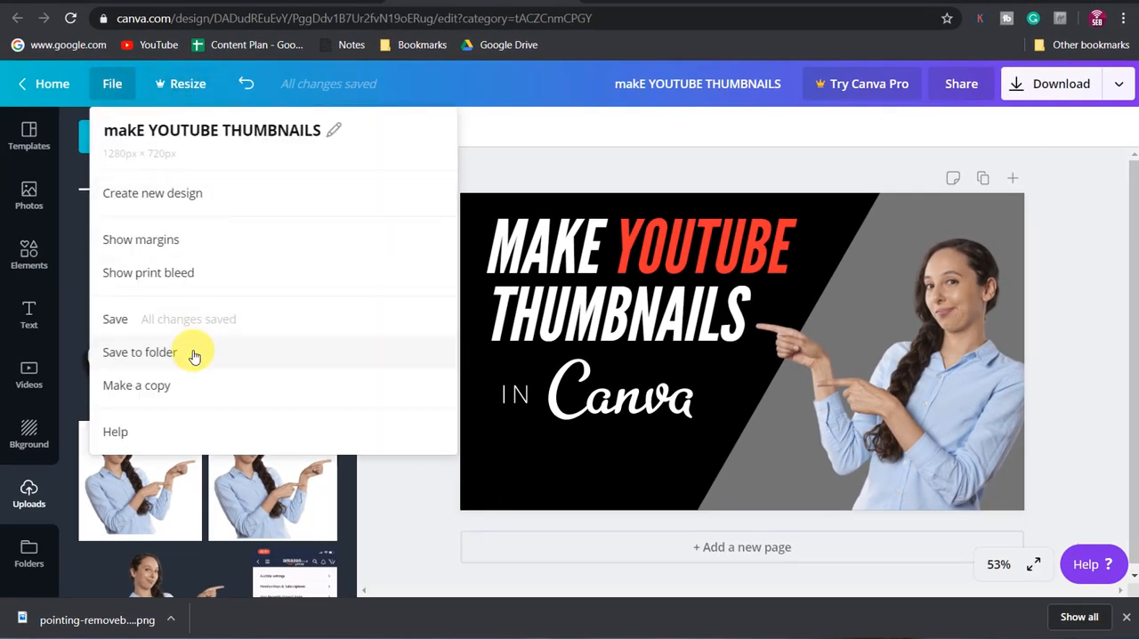